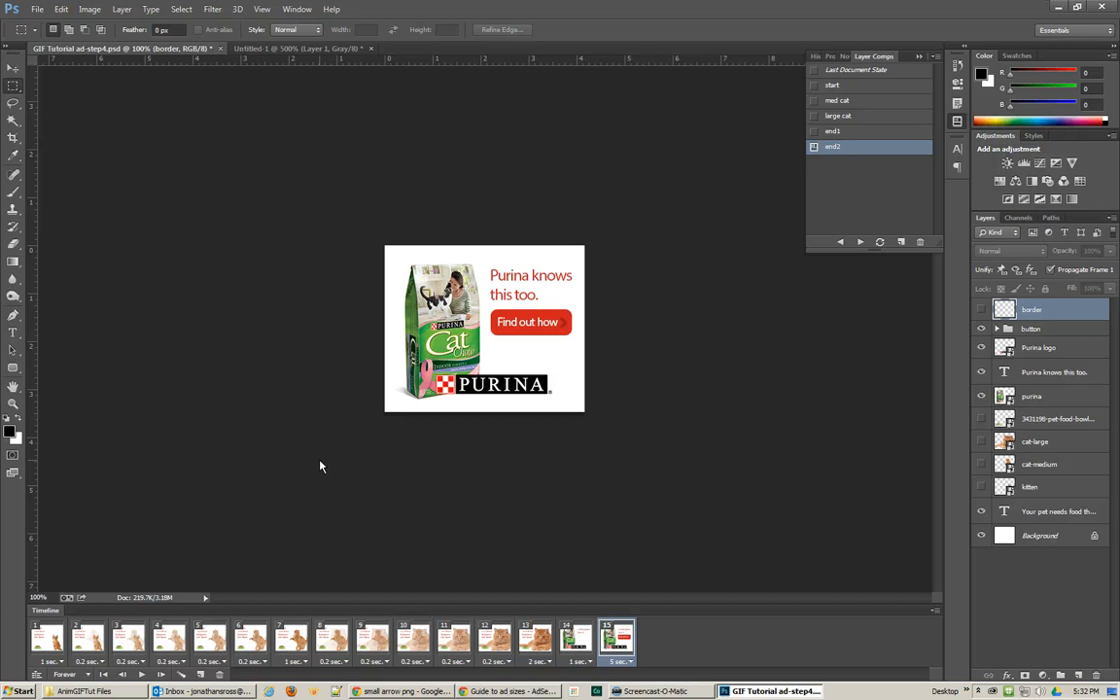
{"action": "mouse_move", "coordinate": [611, 544]}
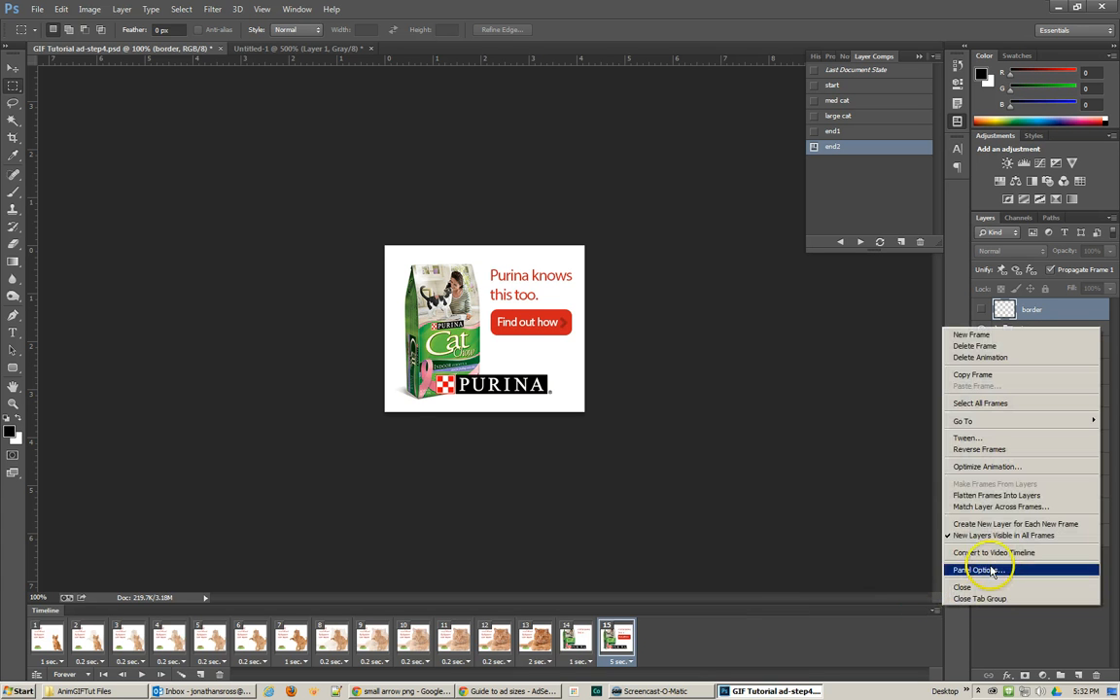
Convert the banner's frame animation into a video timeline with one track per layer
{"action": "left_click", "coordinate": [987, 552]}
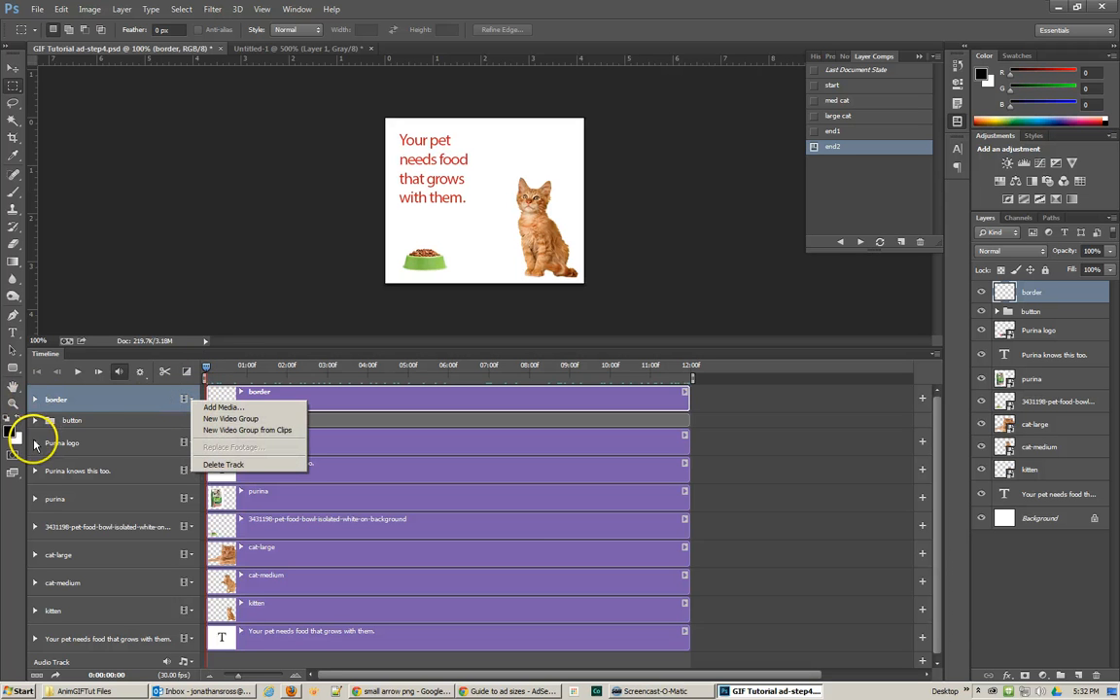
Give the Purina logo track opacity keyframes so the logo fades in partway, then preview it
{"action": "left_click", "coordinate": [37, 439]}
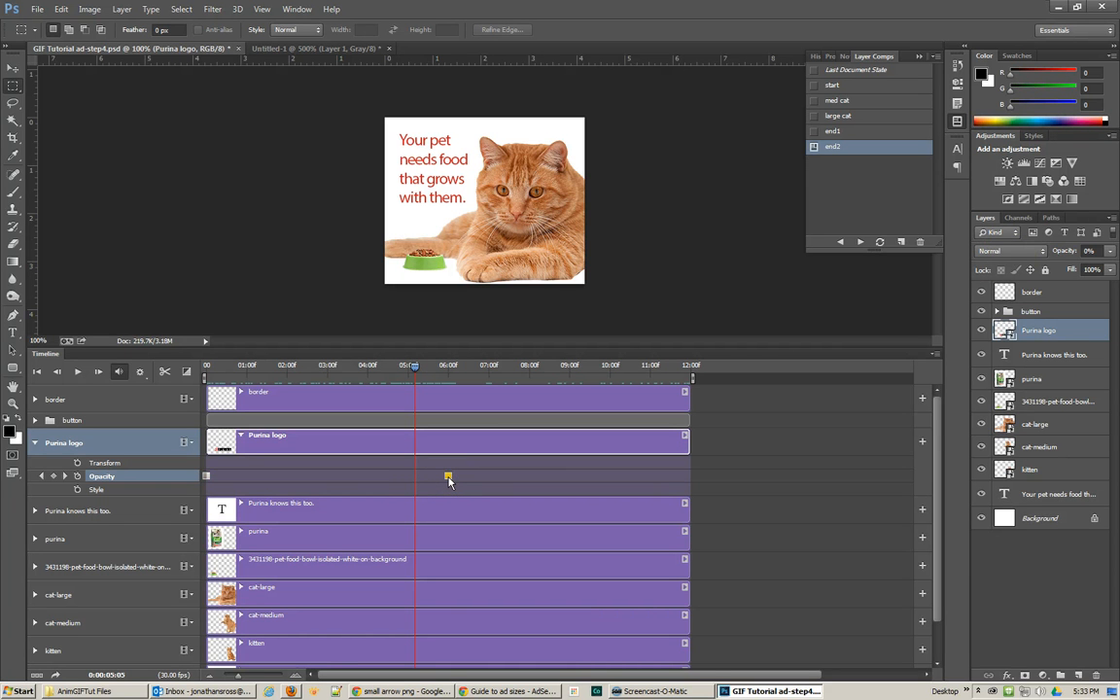
{"action": "right_click", "coordinate": [447, 478]}
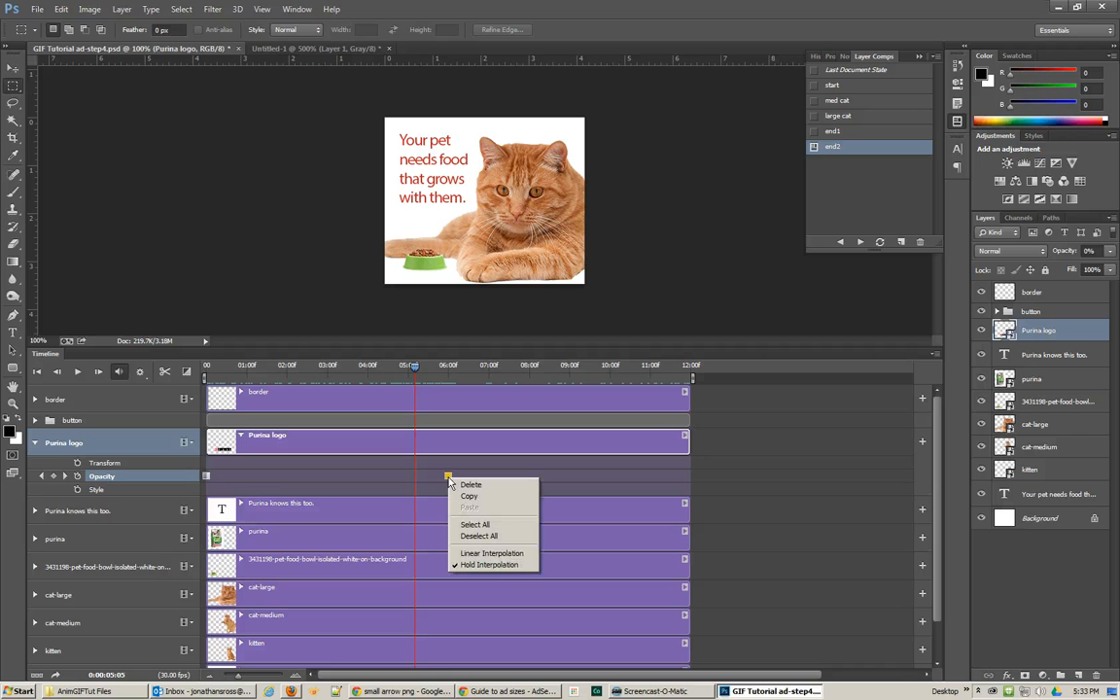
{"action": "mouse_move", "coordinate": [492, 552]}
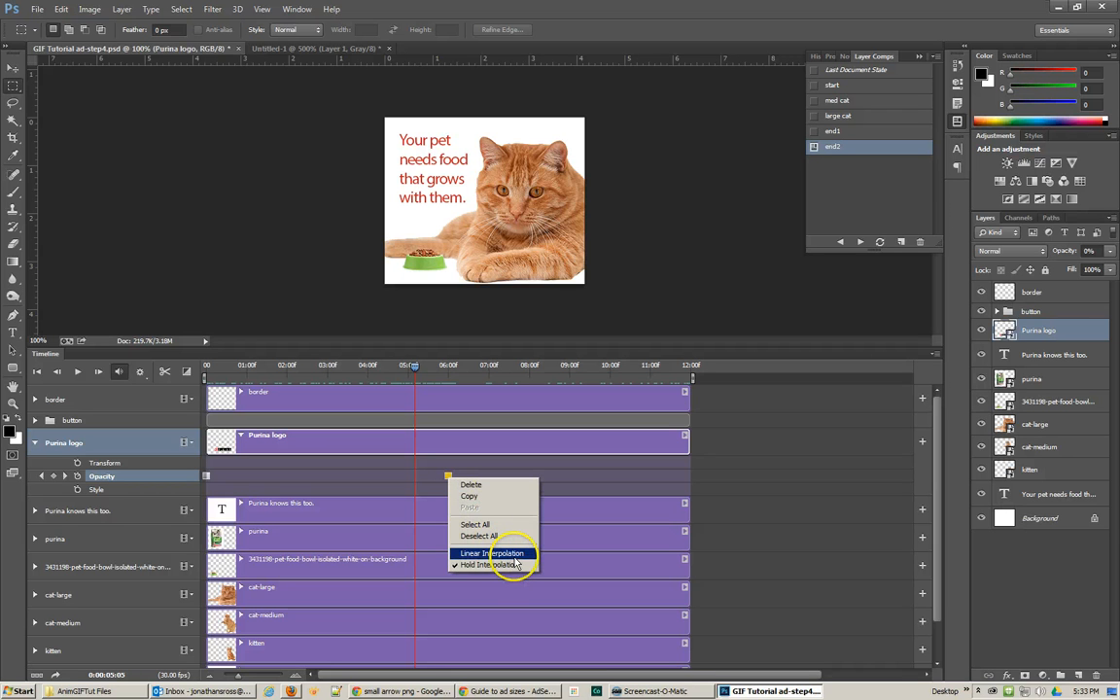
{"action": "left_click", "coordinate": [493, 552]}
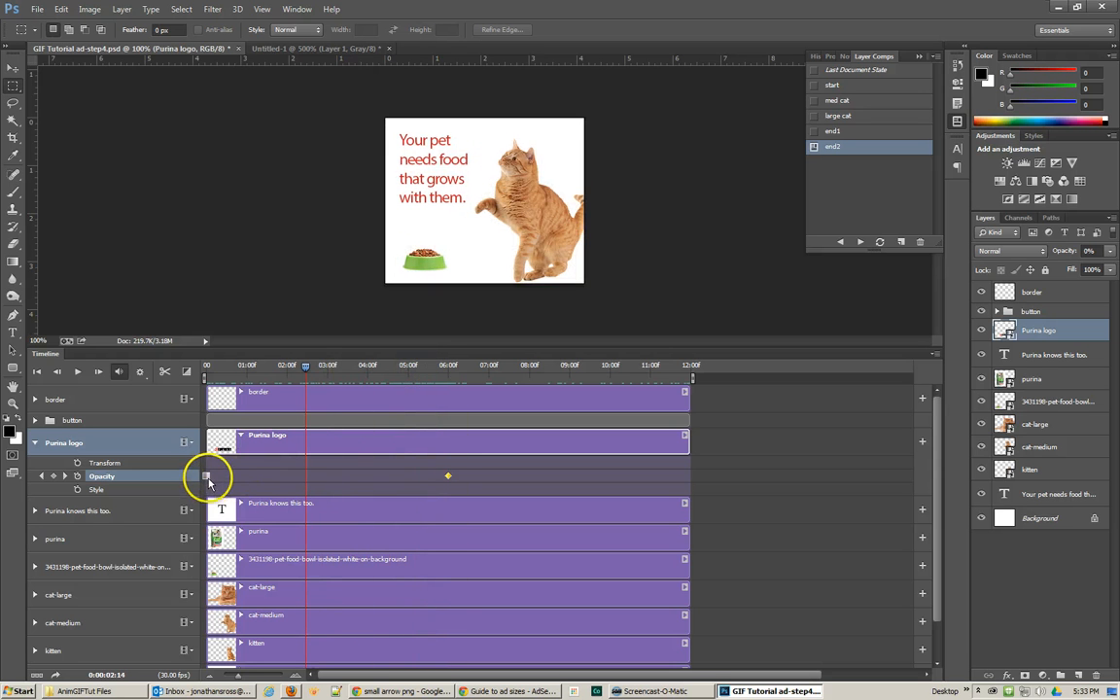
{"action": "right_click", "coordinate": [206, 477]}
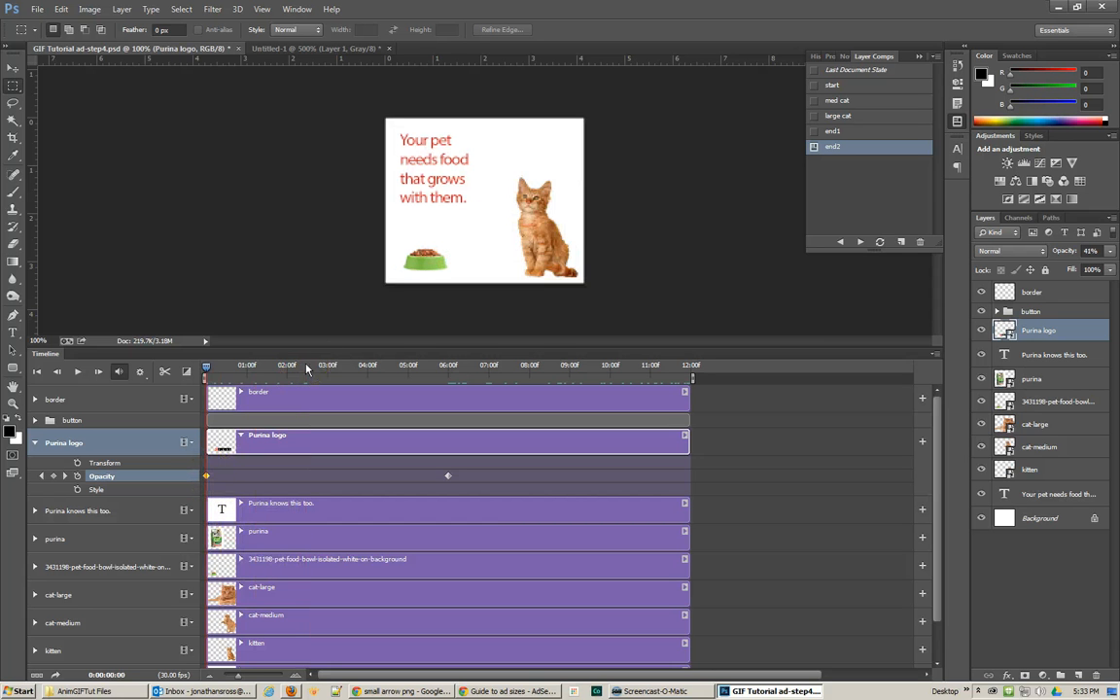
{"action": "left_click", "coordinate": [399, 366]}
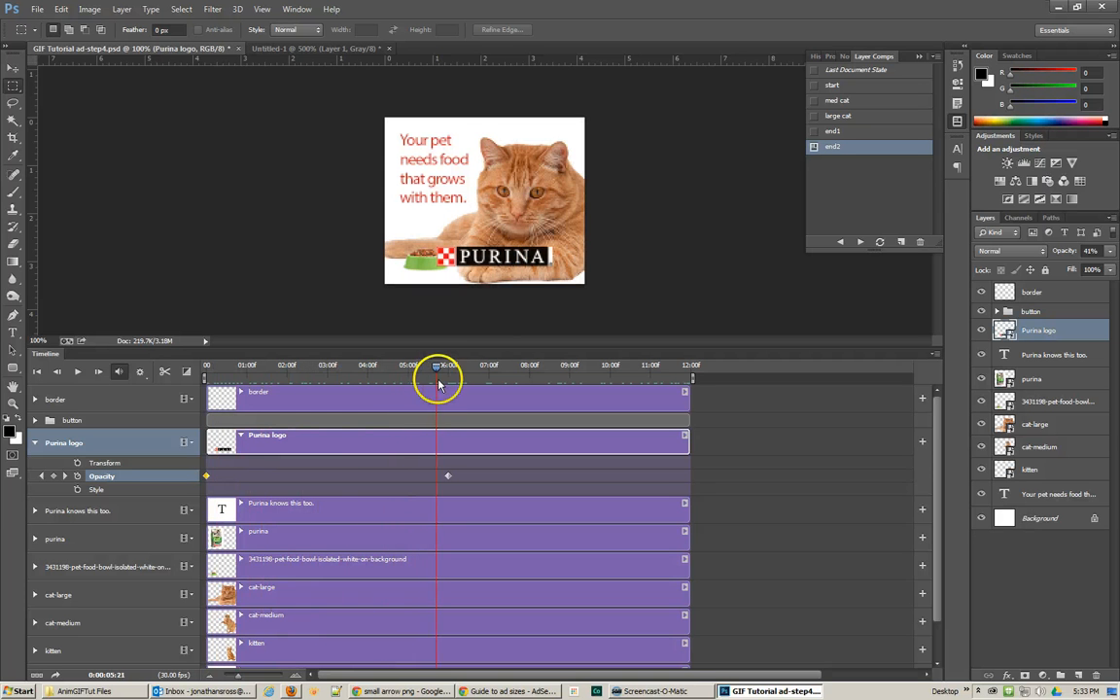
{"action": "left_click_drag", "start_coordinate": [438, 377], "coordinate": [449, 377]}
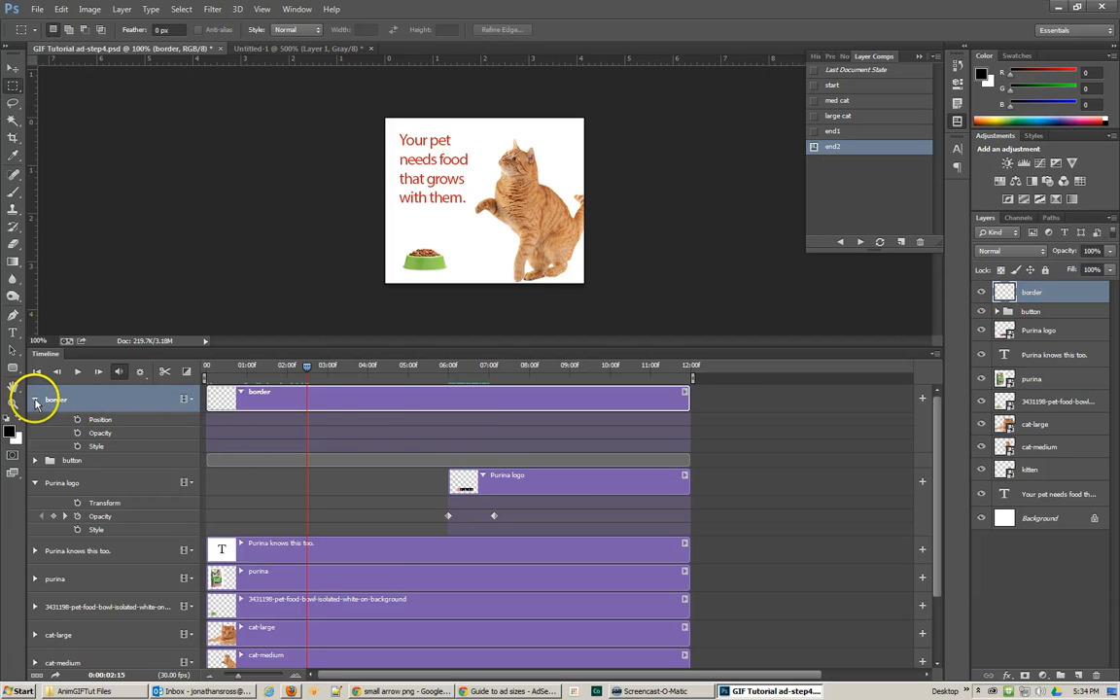
Start the button group's clips later so the Find out how button appears partway through
{"action": "left_click", "coordinate": [35, 401]}
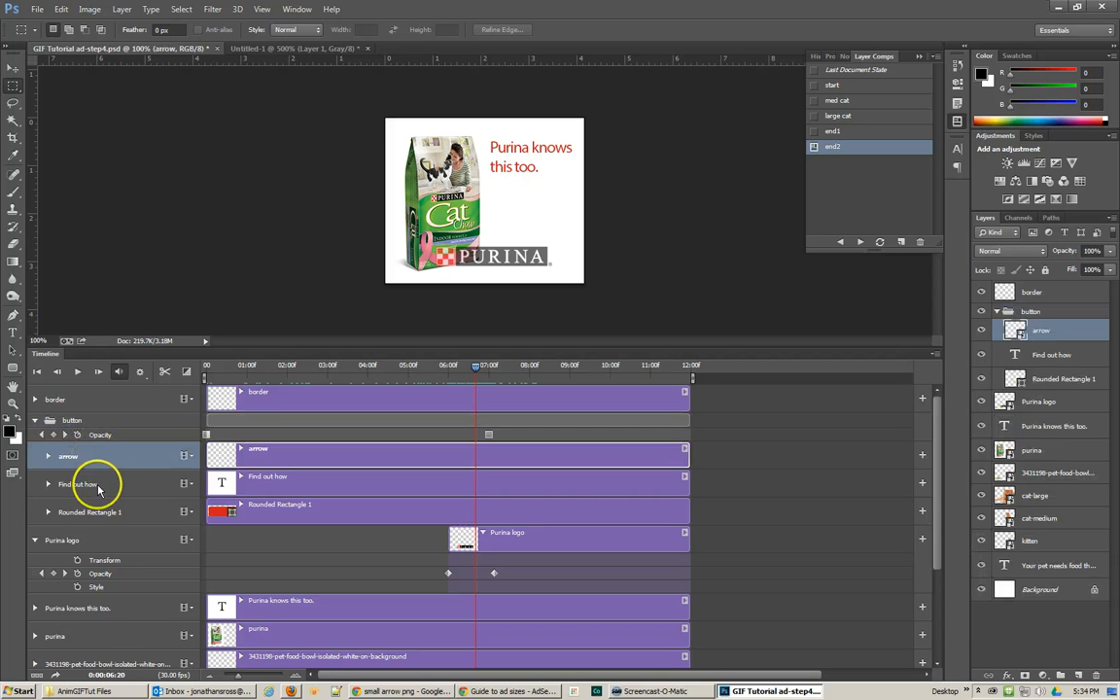
{"action": "left_click", "coordinate": [47, 505]}
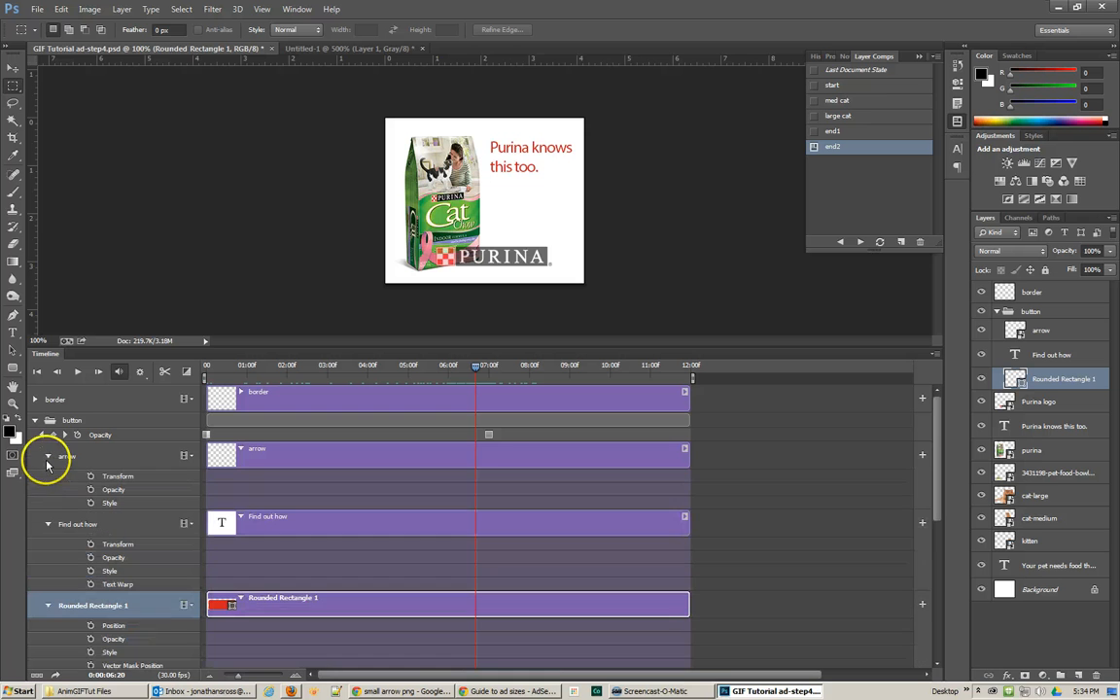
{"action": "mouse_move", "coordinate": [62, 463]}
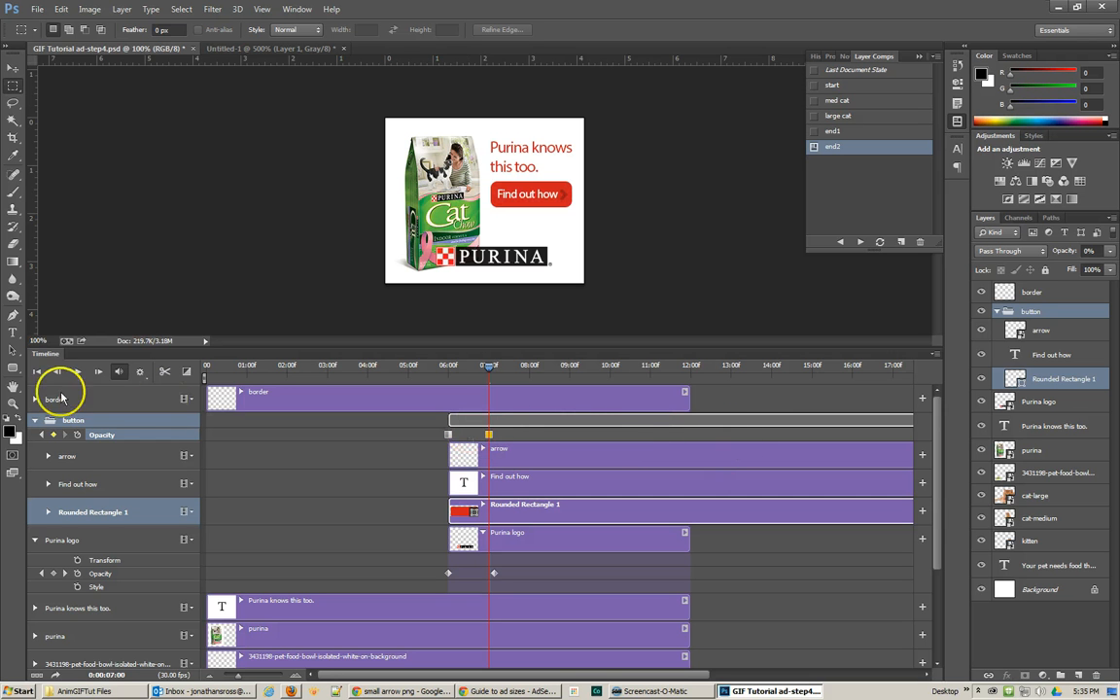
{"action": "right_click", "coordinate": [486, 435]}
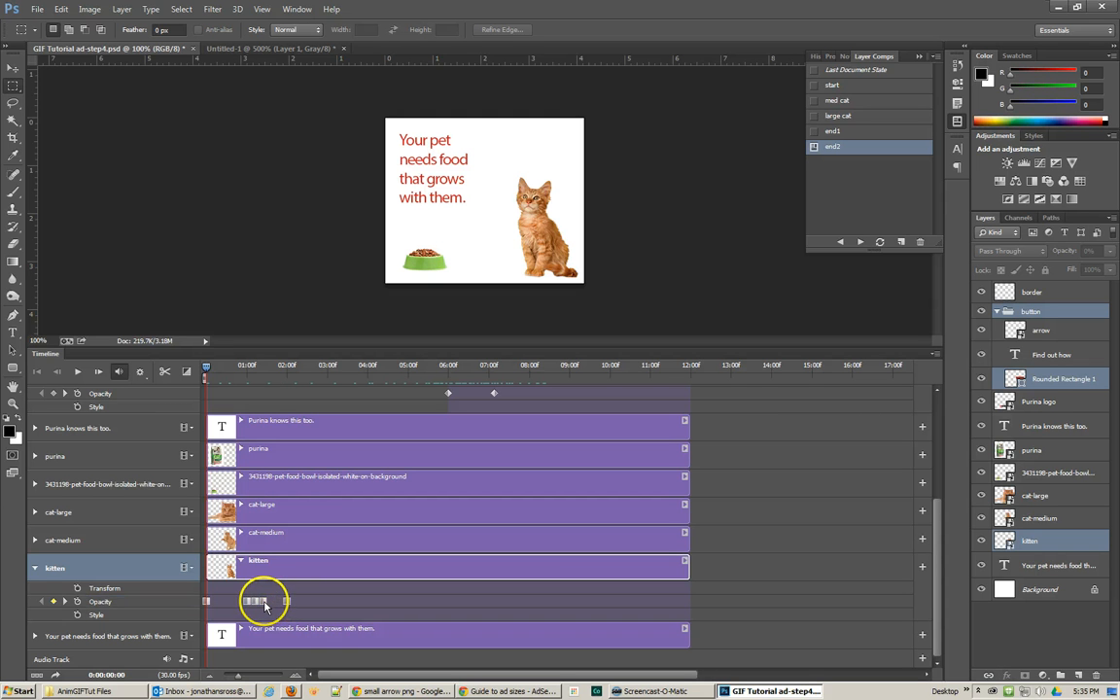
Add opacity keyframes near the start of the kitten track
{"action": "right_click", "coordinate": [255, 600]}
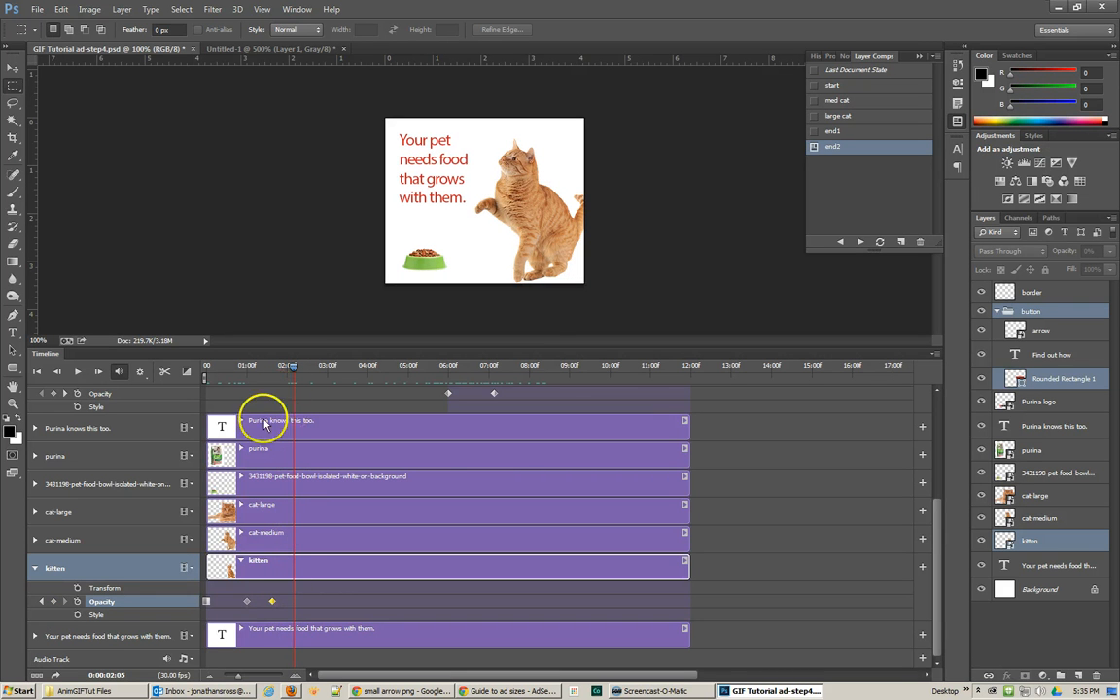
{"action": "left_click", "coordinate": [60, 538]}
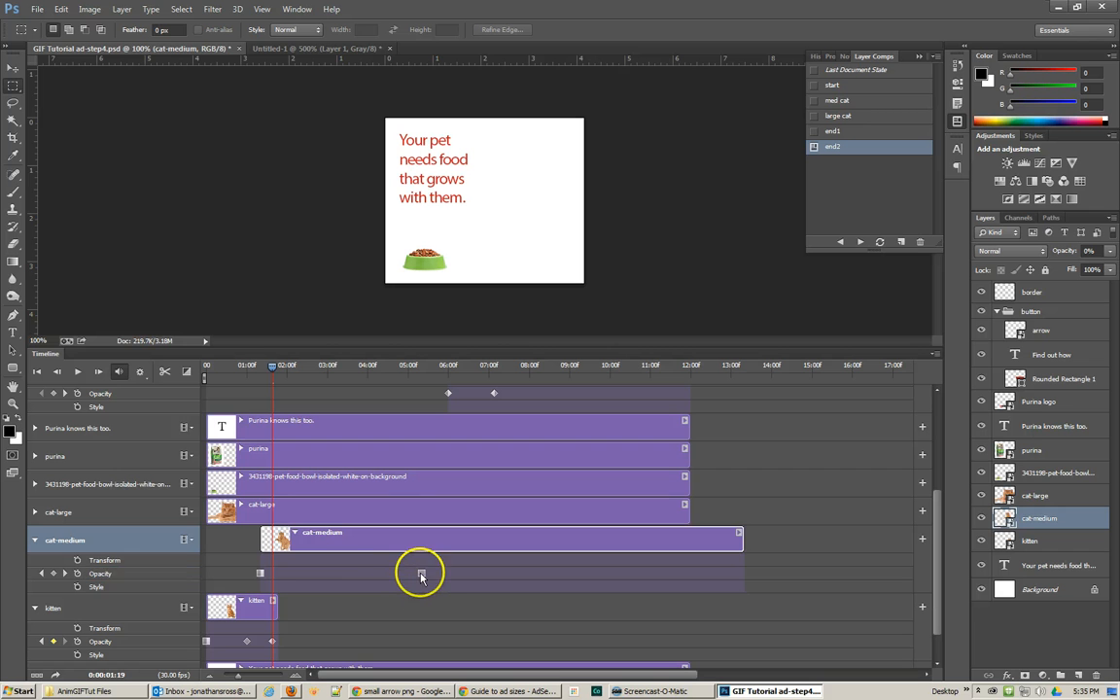
Set an opacity keyframe on the cat medium clip where the kitten clip ends
{"action": "right_click", "coordinate": [420, 575]}
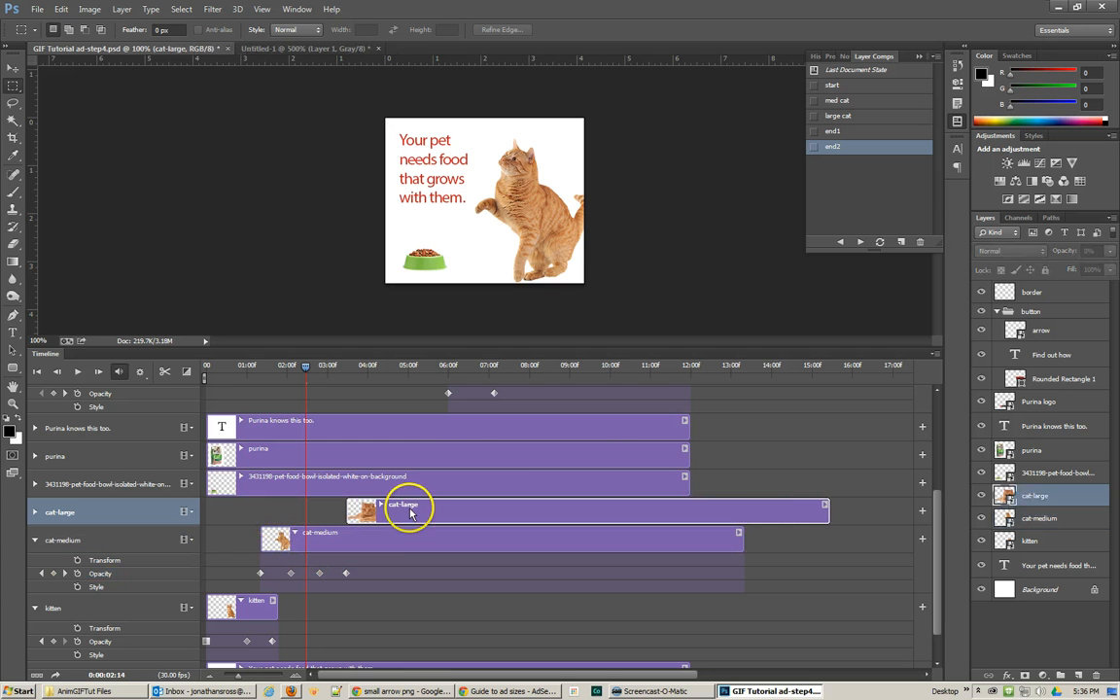
Keyframe the large cat layer's opacity so it fades in and then out of the banner
{"action": "left_click", "coordinate": [35, 513]}
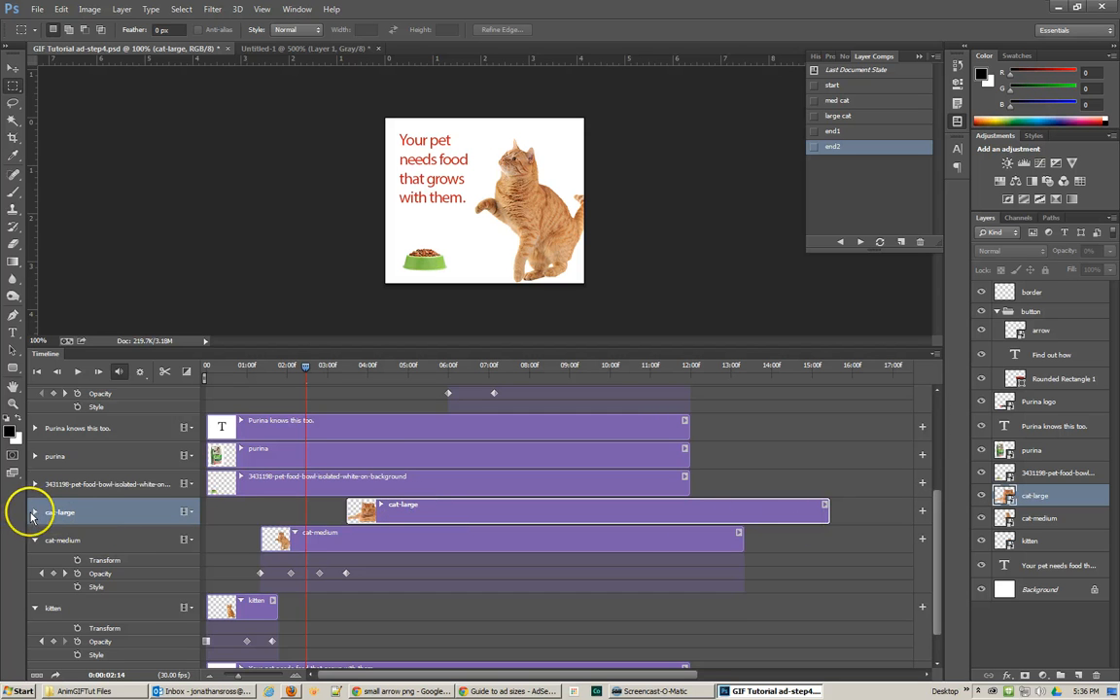
{"action": "left_click", "coordinate": [35, 513]}
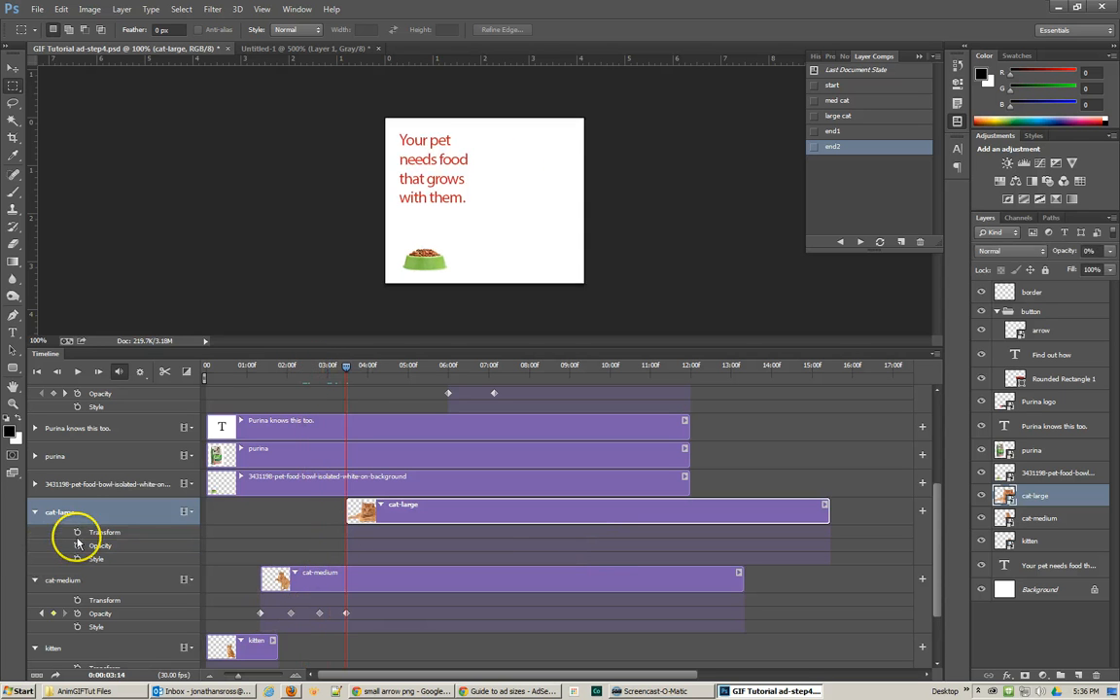
{"action": "left_click", "coordinate": [76, 544]}
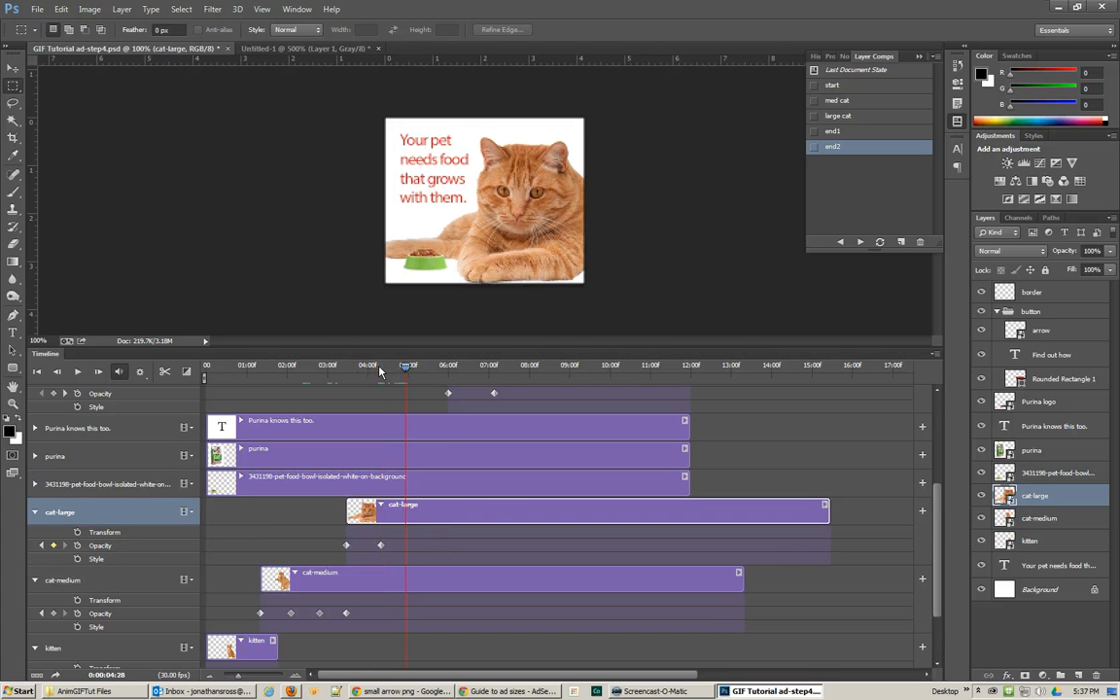
{"action": "left_click", "coordinate": [410, 365]}
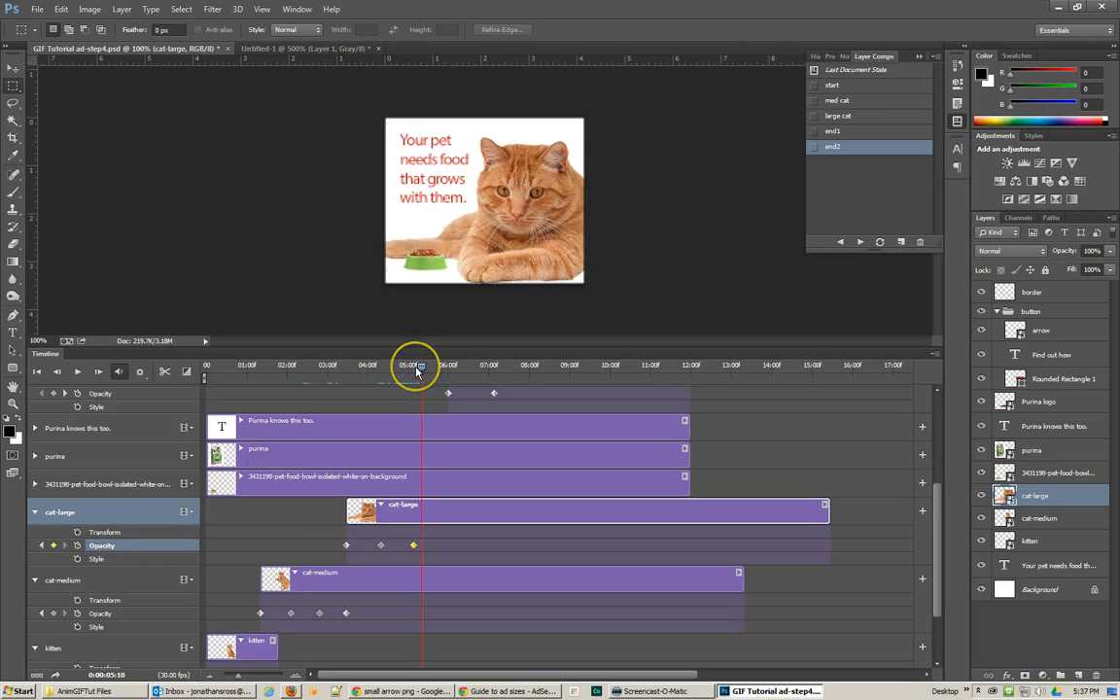
{"action": "left_click_drag", "start_coordinate": [416, 366], "coordinate": [443, 365]}
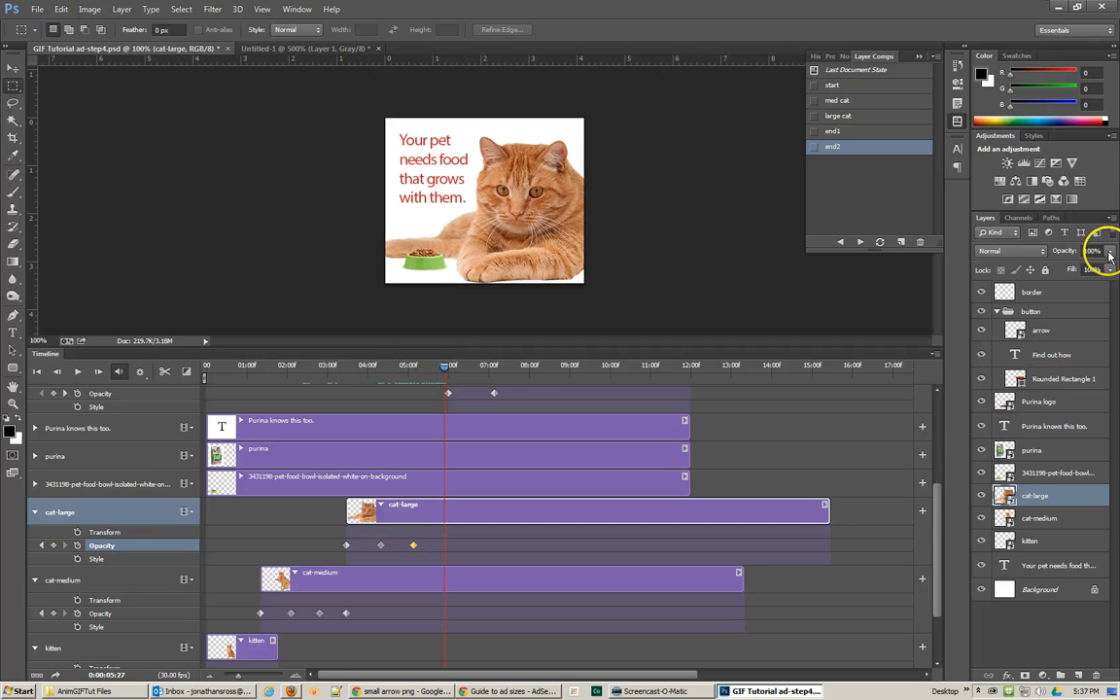
{"action": "left_click_drag", "start_coordinate": [1108, 255], "coordinate": [1092, 254]}
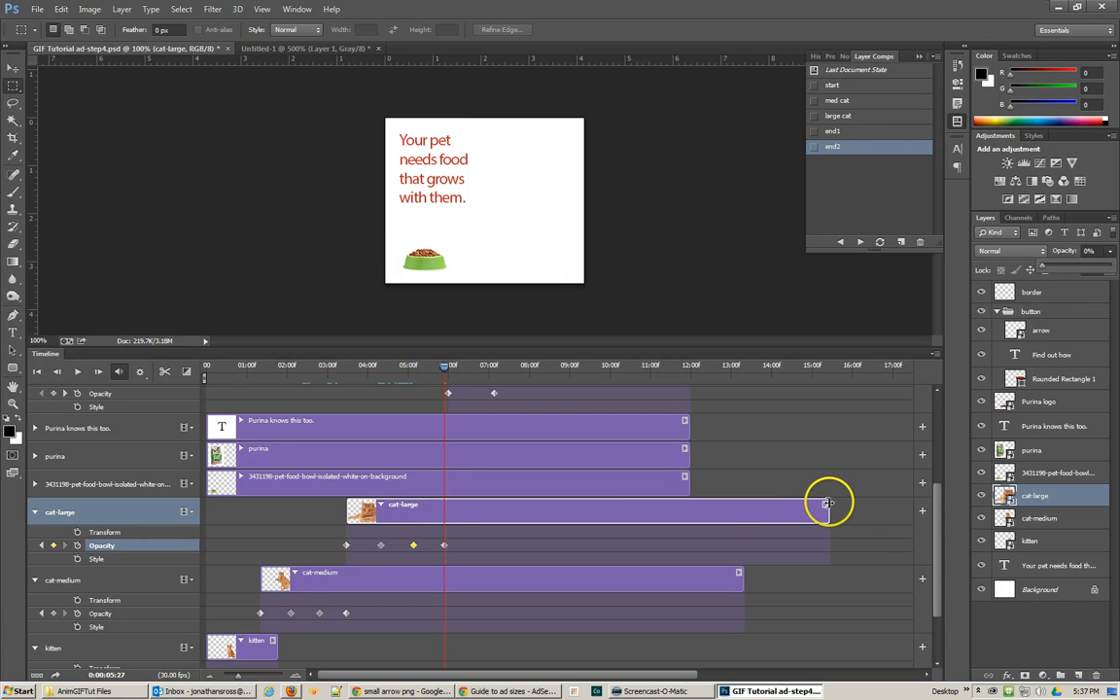
Shorten the large cat clip and check the cat food bag clip's timing after the cats
{"action": "left_click_drag", "start_coordinate": [826, 504], "coordinate": [447, 503]}
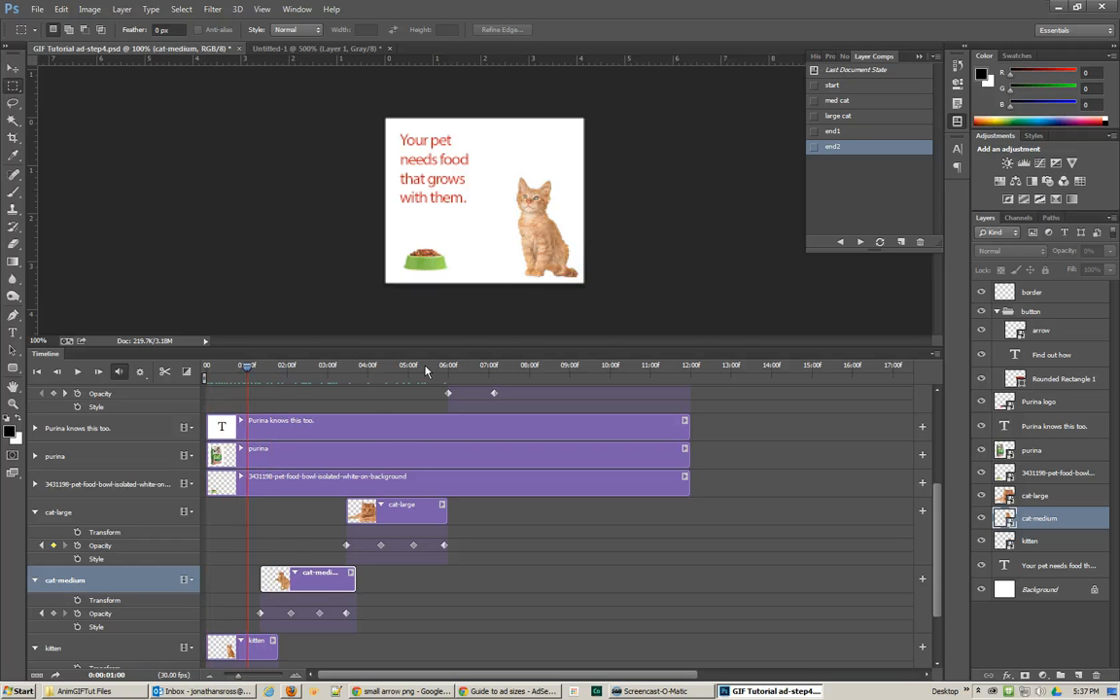
{"action": "left_click_drag", "start_coordinate": [249, 366], "coordinate": [437, 365]}
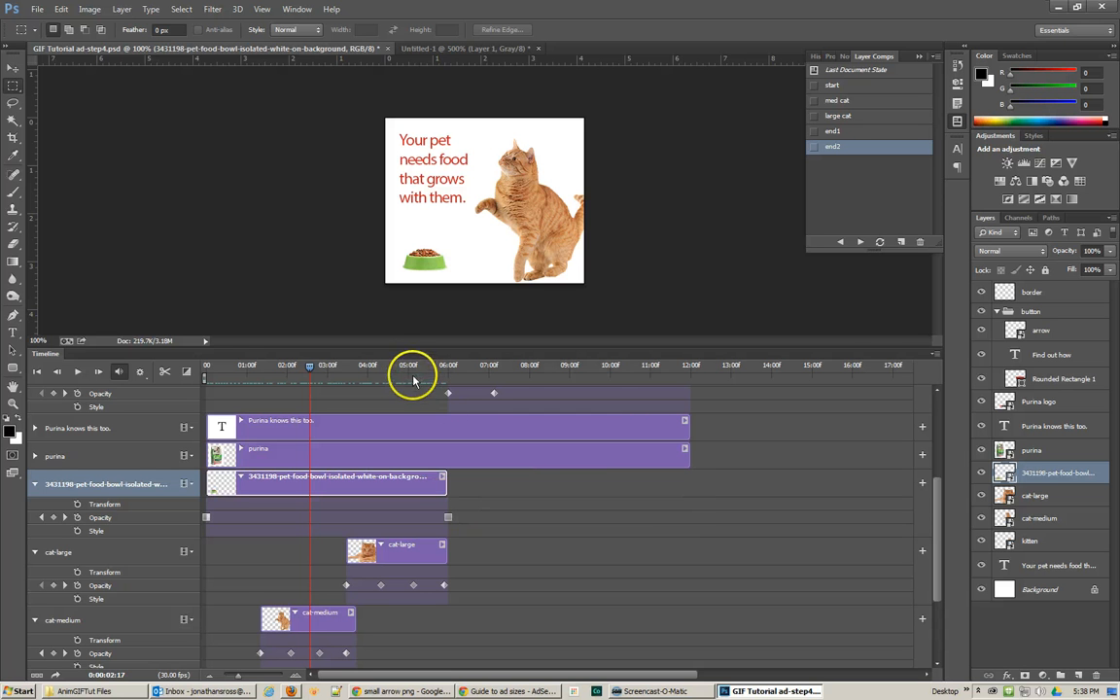
{"action": "left_click", "coordinate": [447, 365]}
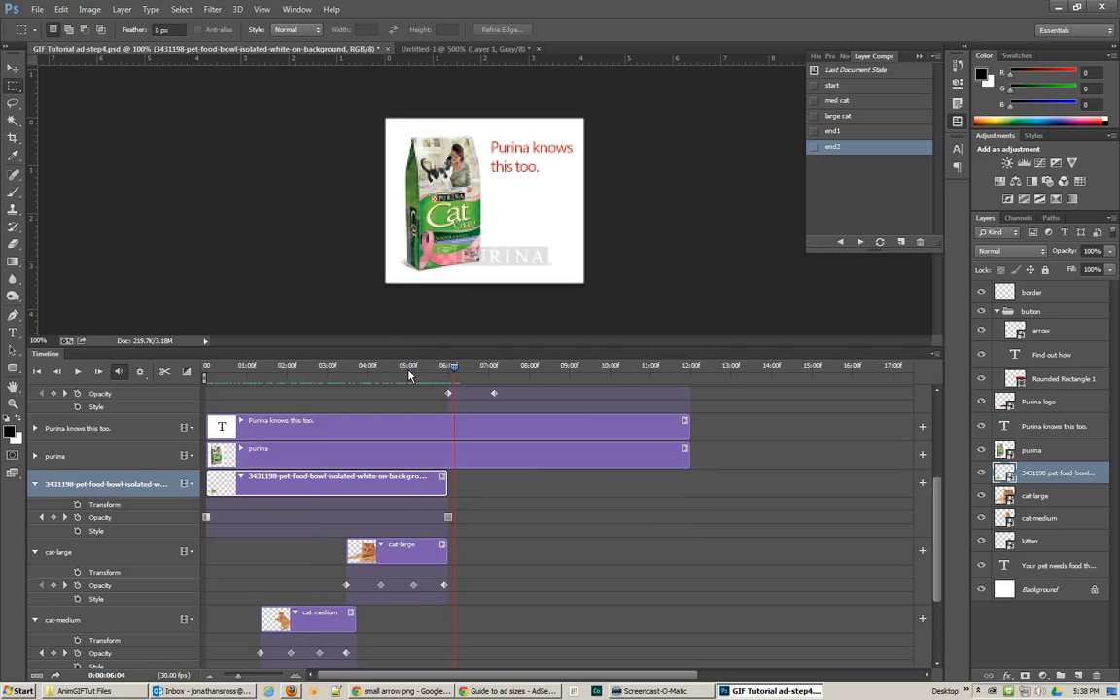
{"action": "left_click", "coordinate": [462, 365]}
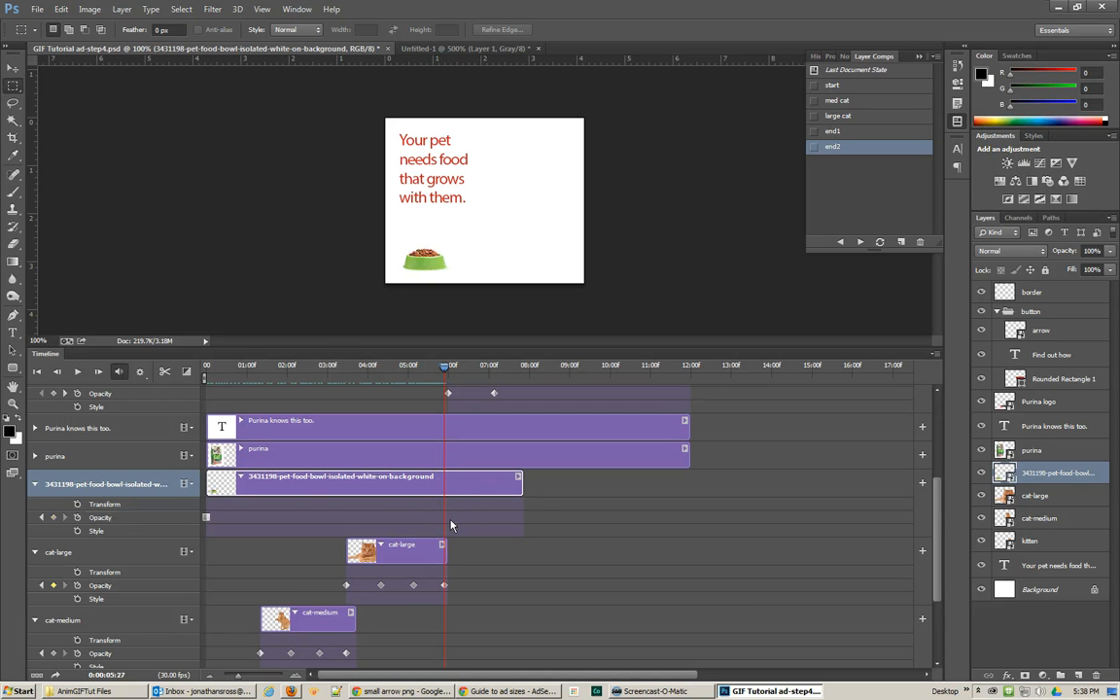
Start the Purina bag clip later and select the headline text layer for Transform keyframes
{"action": "left_click", "coordinate": [410, 486]}
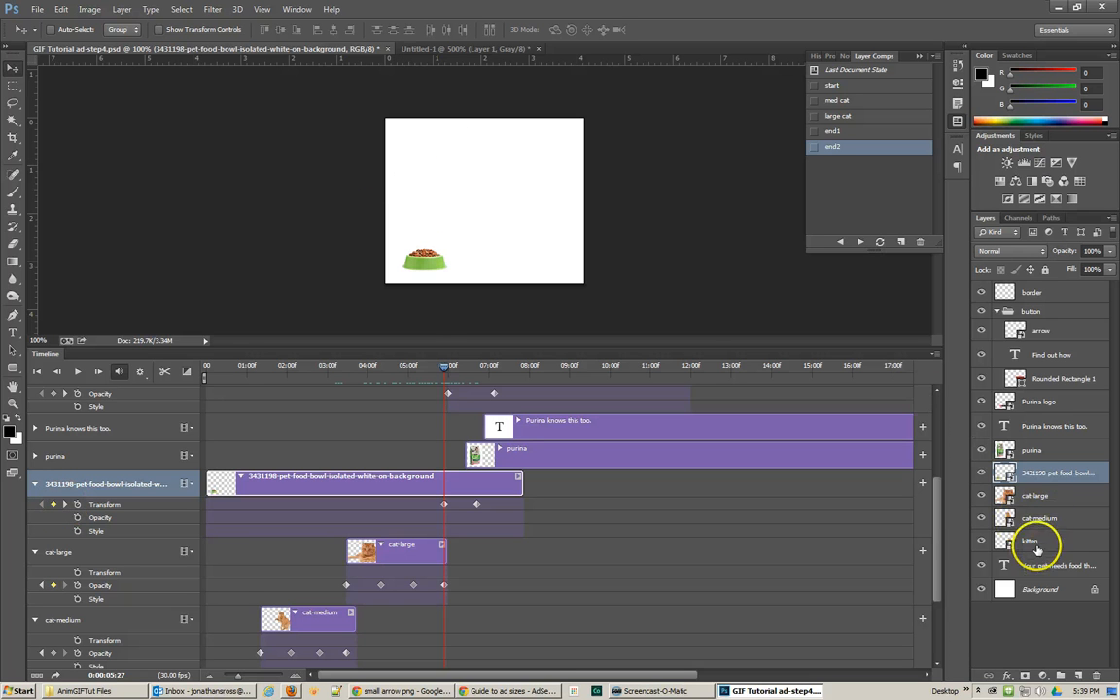
{"action": "left_click", "coordinate": [1047, 564]}
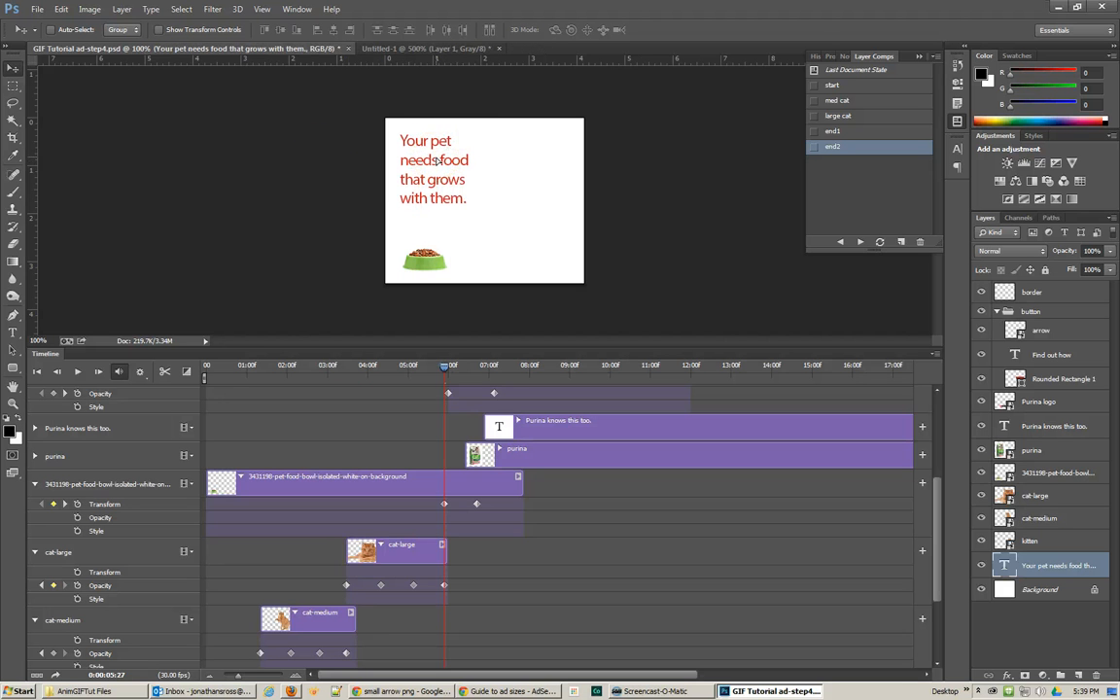
{"action": "left_click", "coordinate": [463, 366]}
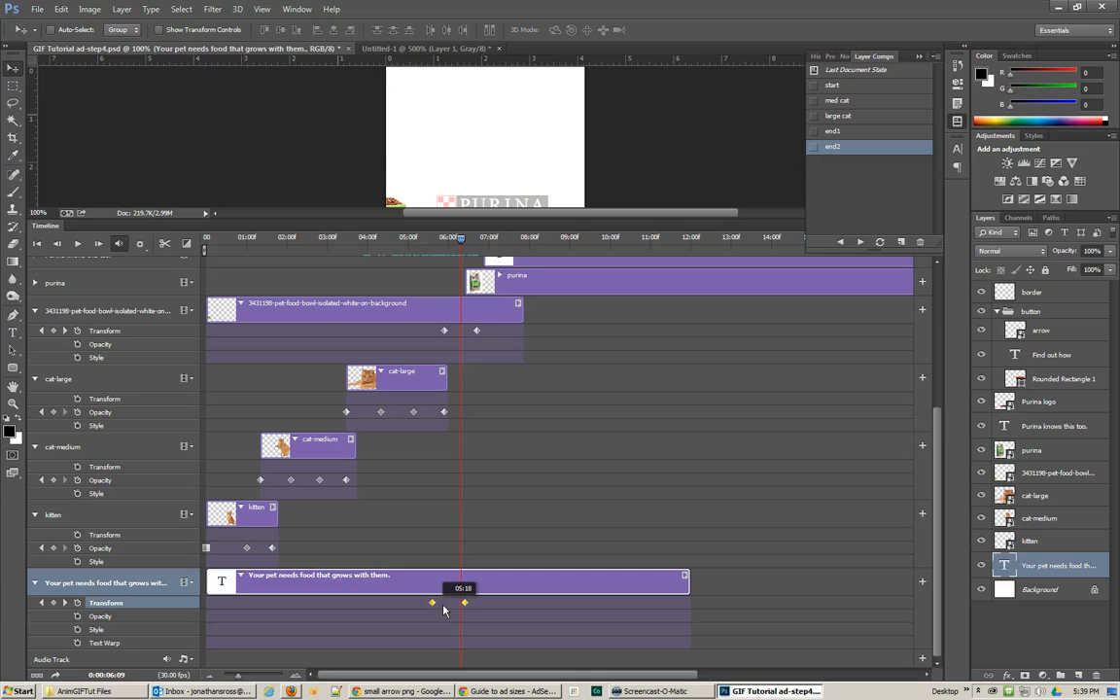
Move the headline's transform keyframe and shift the Purina bag clip to follow the cats
{"action": "left_click_drag", "start_coordinate": [459, 237], "coordinate": [440, 237]}
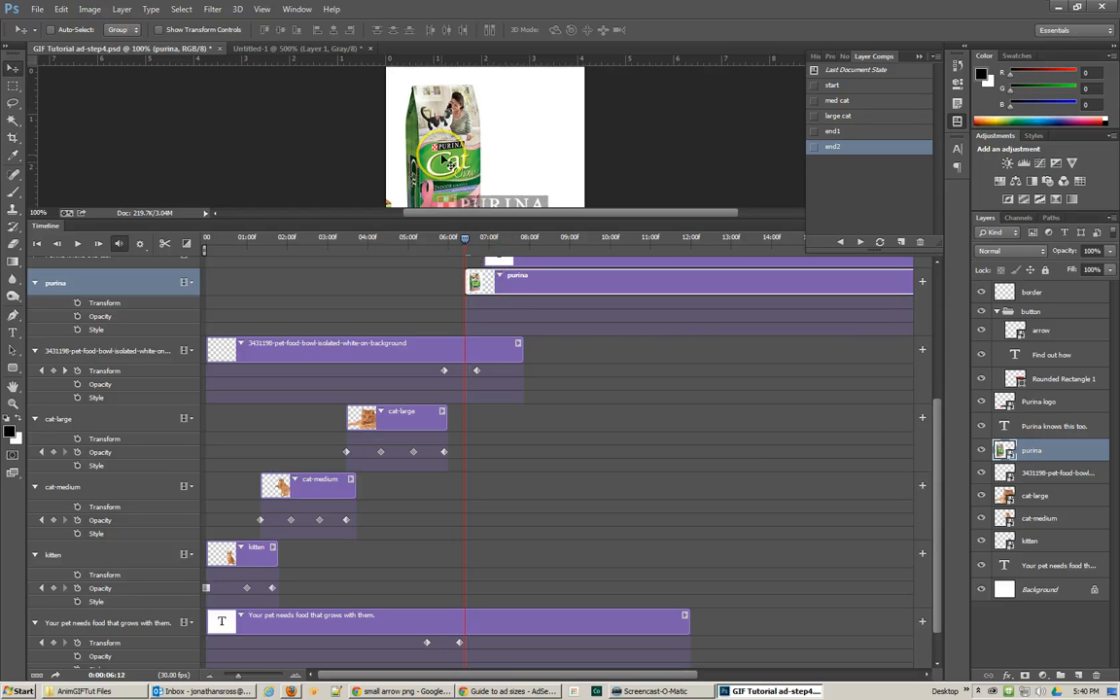
{"action": "left_click_drag", "start_coordinate": [439, 156], "coordinate": [439, 145]}
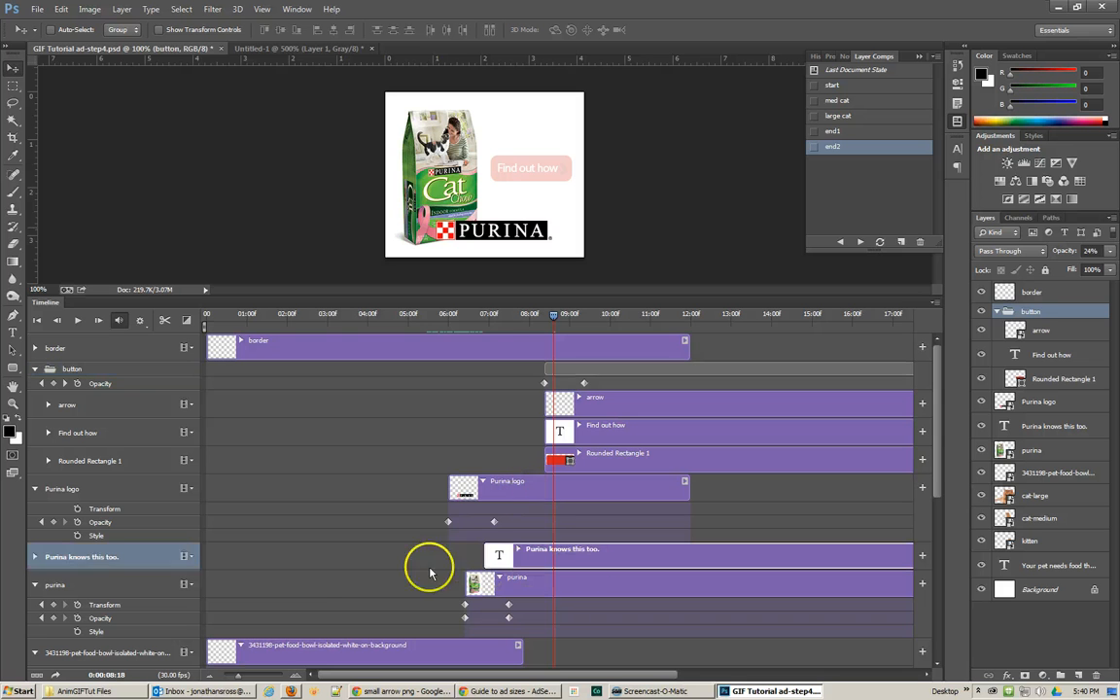
Select the 'Purina knows this too.' text track to place it near the animation's end
{"action": "left_click", "coordinate": [1050, 427]}
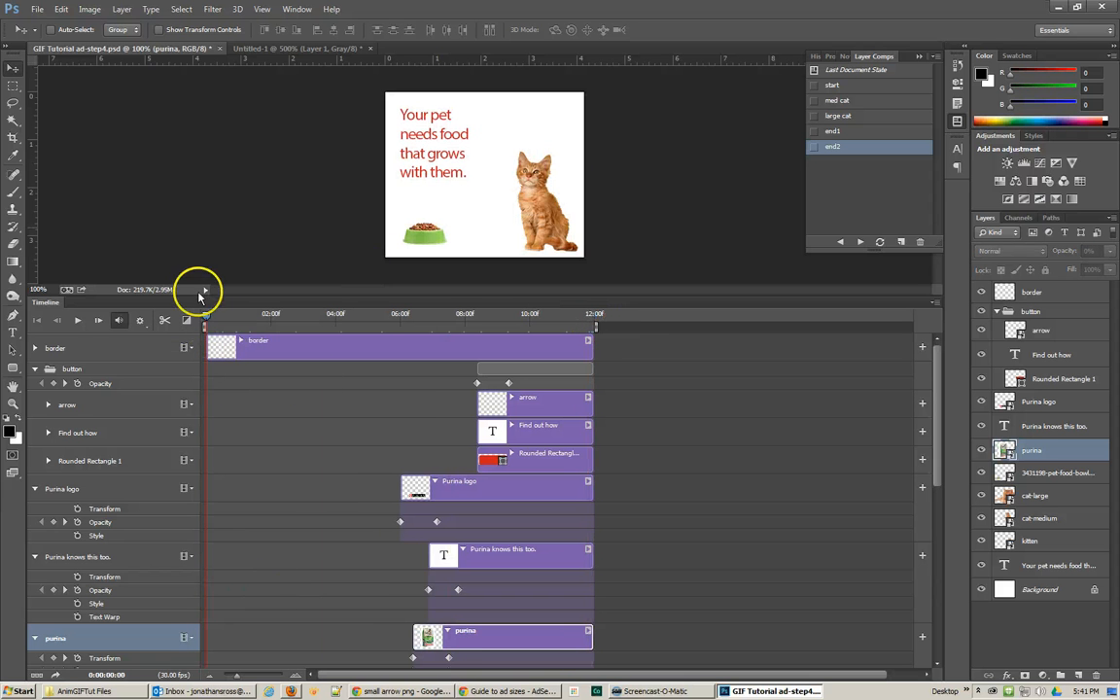
{"action": "mouse_move", "coordinate": [249, 262]}
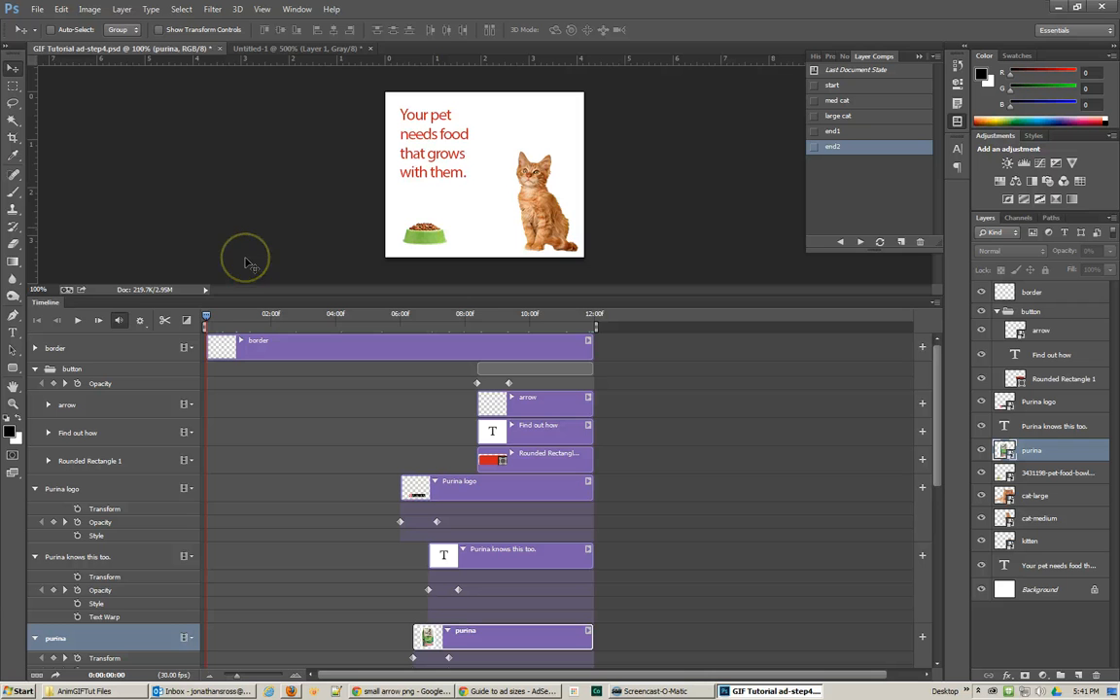
Play the timeline through to the final frame with bag, 'Purina knows this too.', button and logo
{"action": "left_click", "coordinate": [77, 319]}
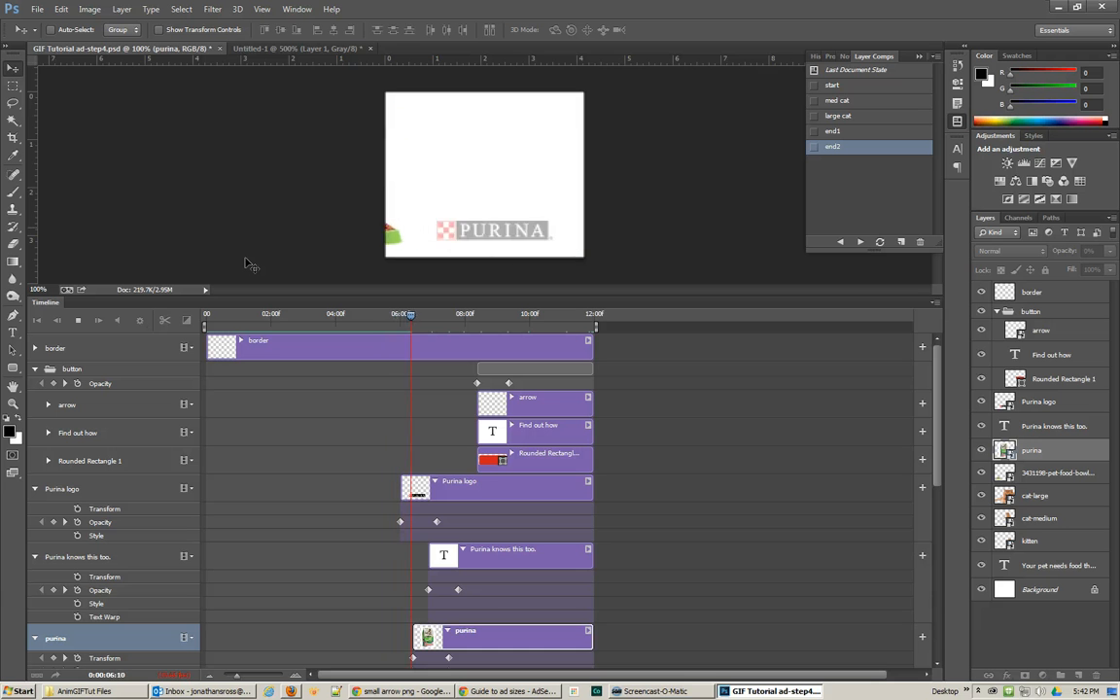
{"action": "left_click", "coordinate": [445, 313]}
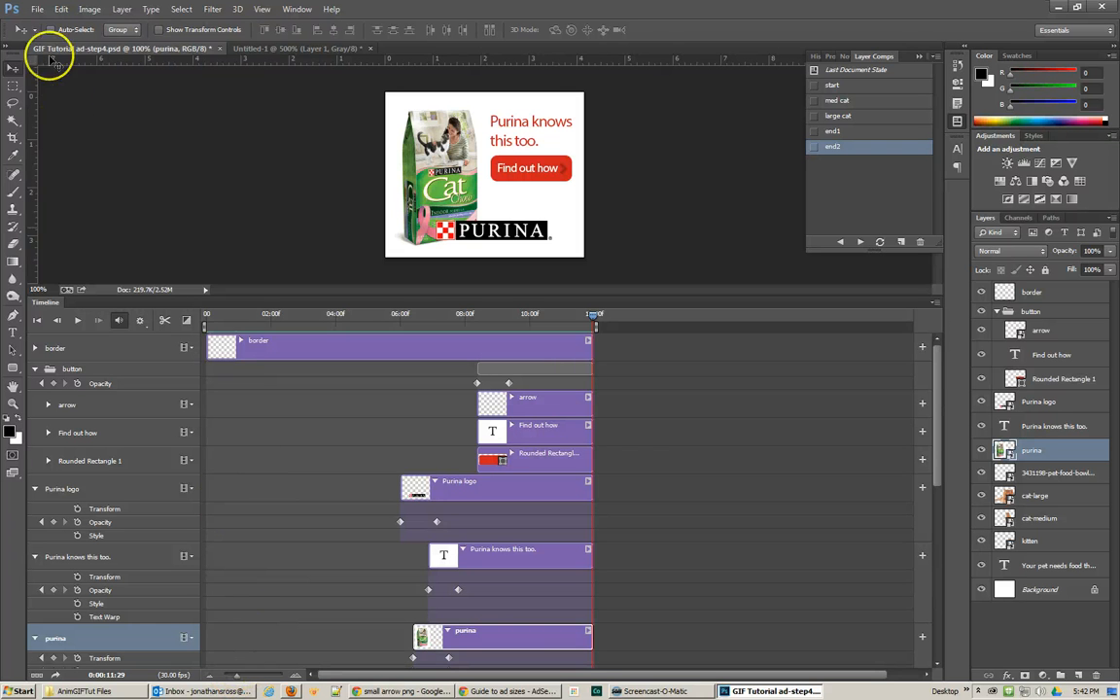
Save the banner as 'GIF Tutorial ad-step5.psd' with maximize compatibility kept on
{"action": "left_click", "coordinate": [31, 8]}
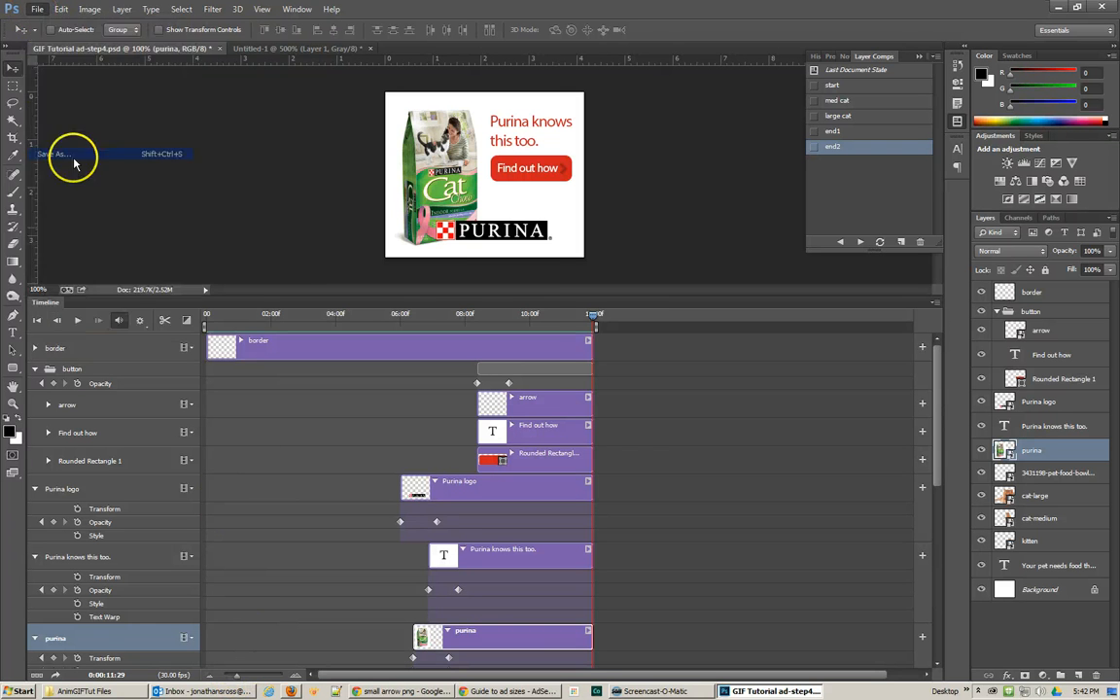
{"action": "left_click", "coordinate": [58, 153]}
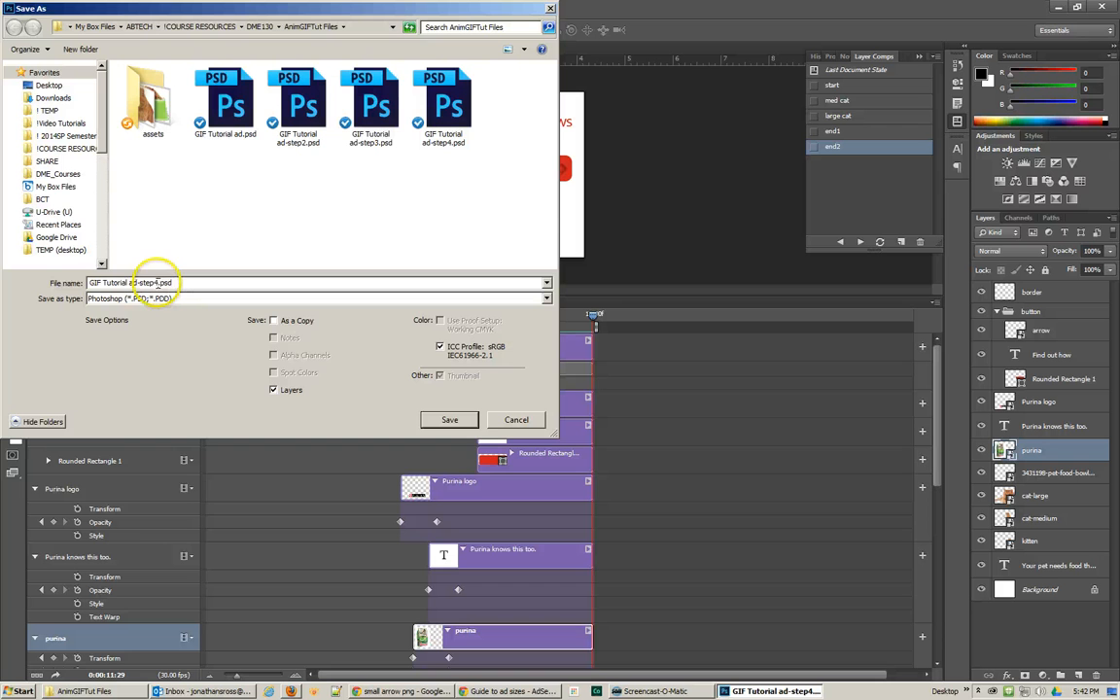
{"action": "left_click", "coordinate": [449, 420]}
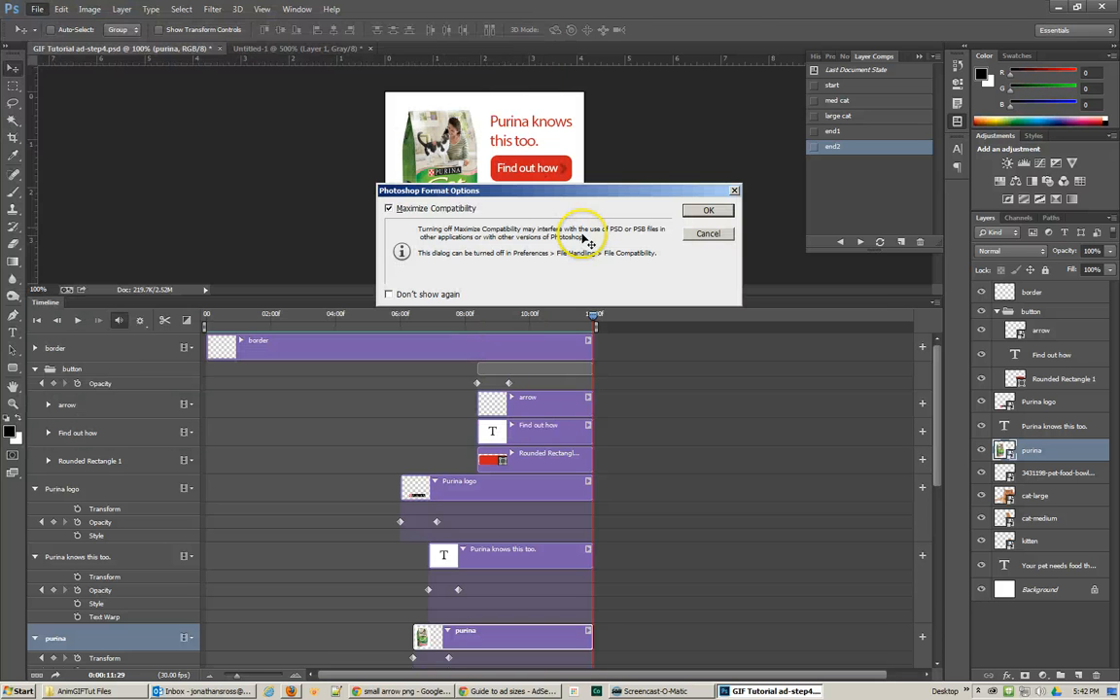
{"action": "left_click", "coordinate": [708, 210]}
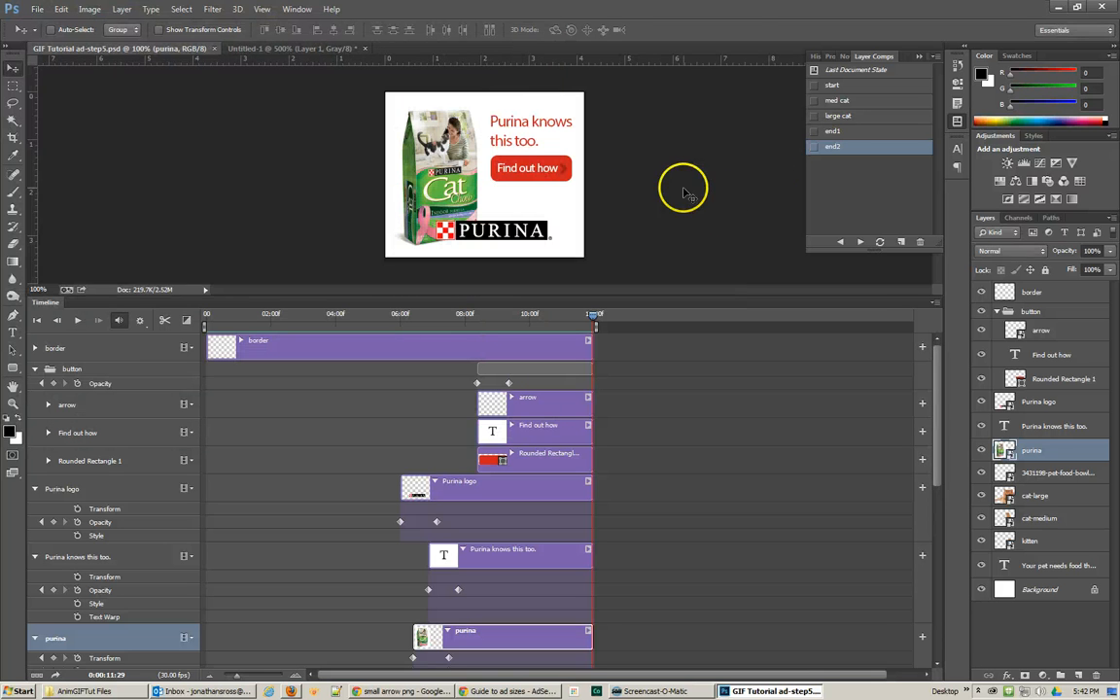
Export the animation via Save for Web as an animated GIF into the project folder
{"action": "left_click", "coordinate": [47, 8]}
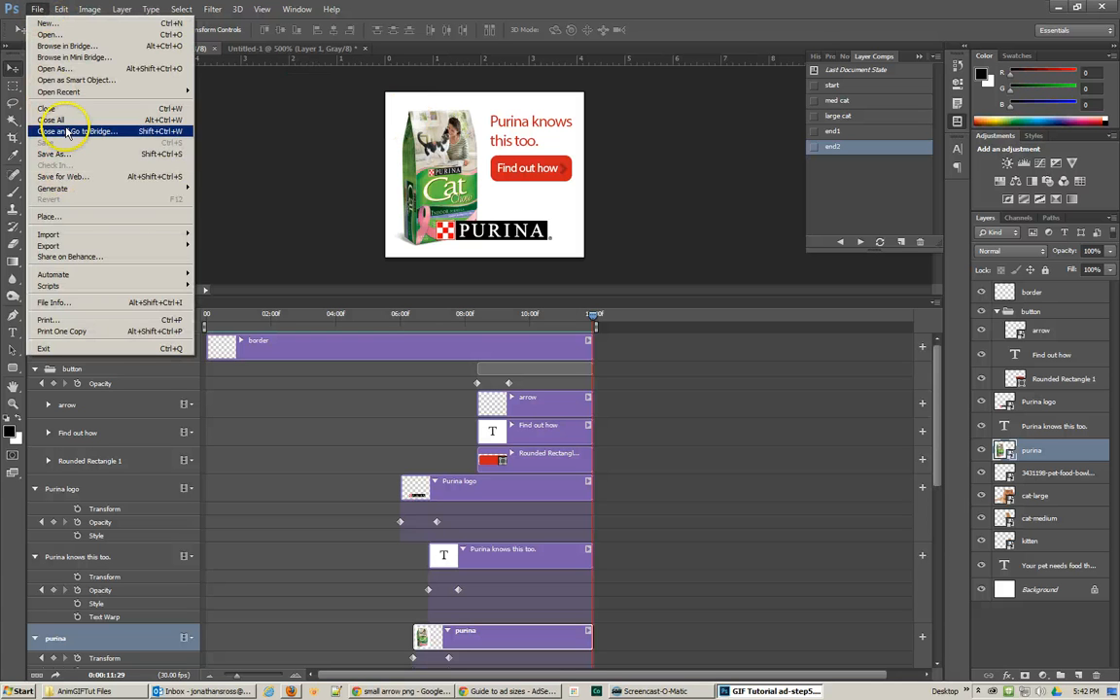
{"action": "left_click", "coordinate": [68, 129]}
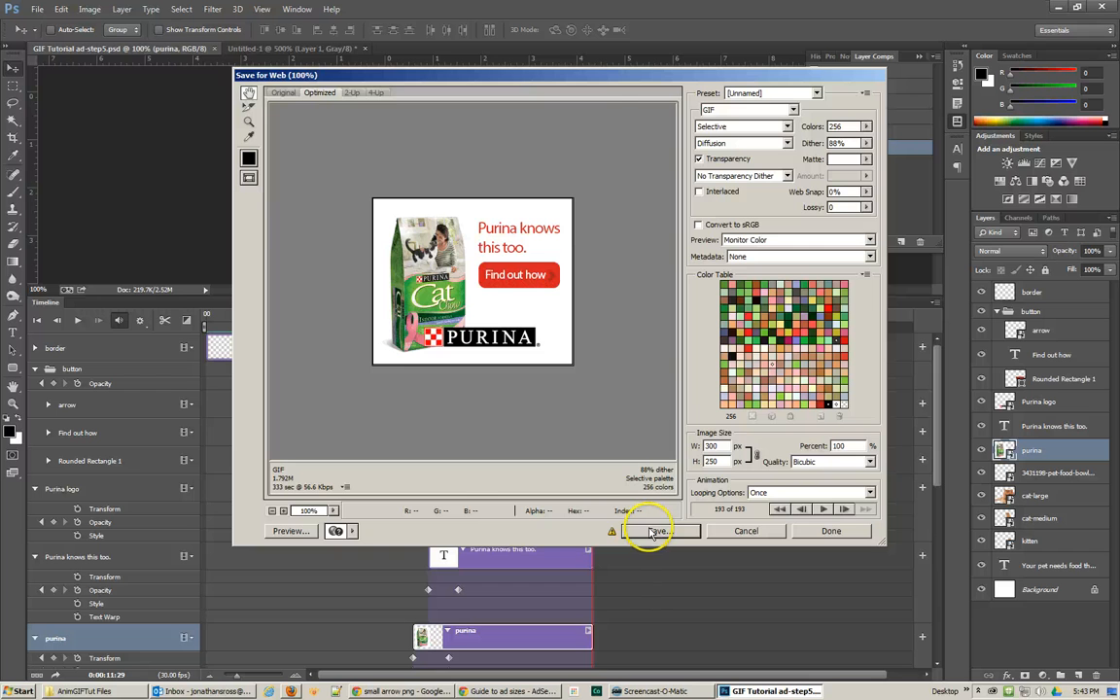
{"action": "left_click", "coordinate": [657, 531]}
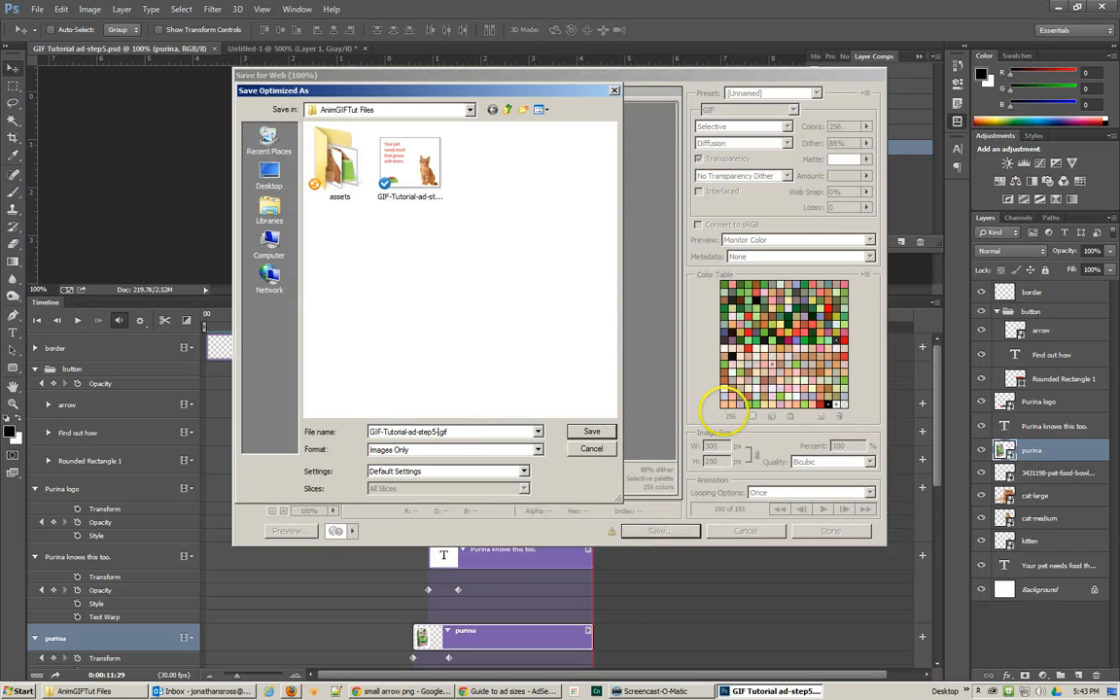
{"action": "left_click", "coordinate": [591, 448]}
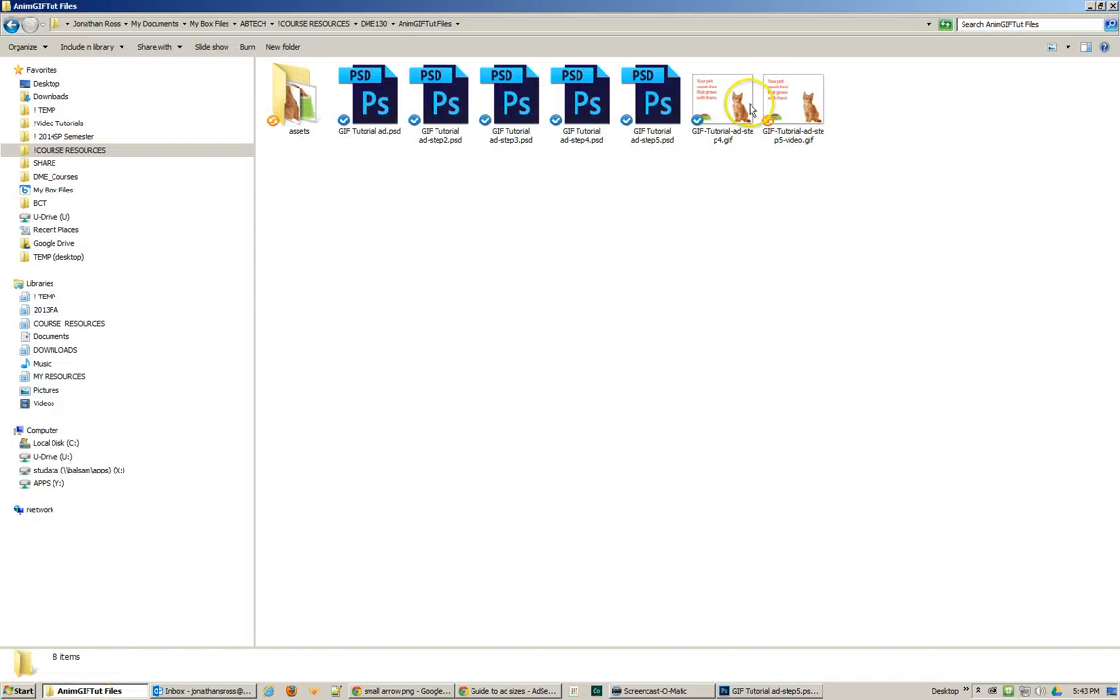
Preview the exported step5 GIF in IrfanView, showing the orange cat scene
{"action": "double_click", "coordinate": [747, 97]}
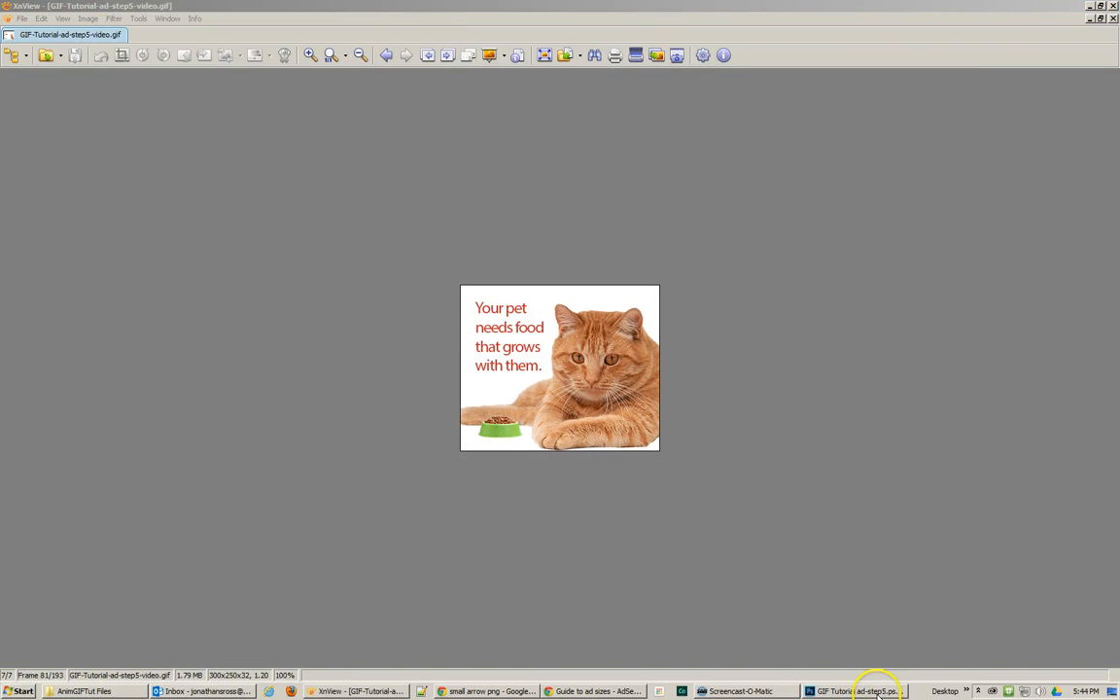
Return to the step5 banner document in Photoshop with the timeline on the cat scene
{"action": "left_click", "coordinate": [857, 688]}
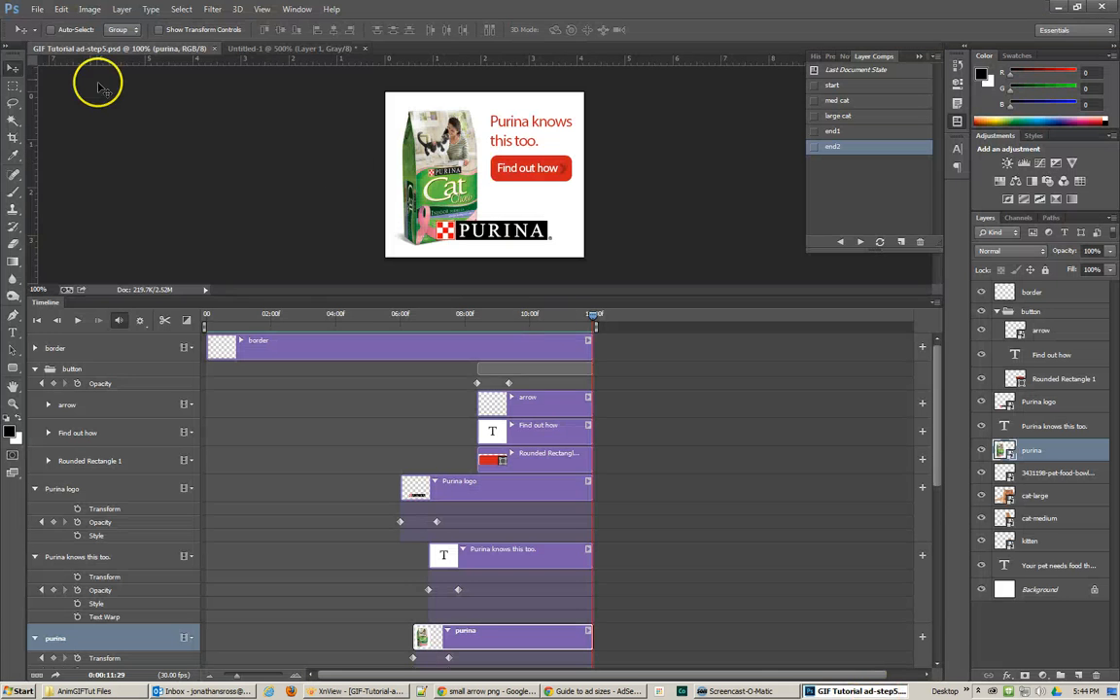
{"action": "mouse_move", "coordinate": [644, 396]}
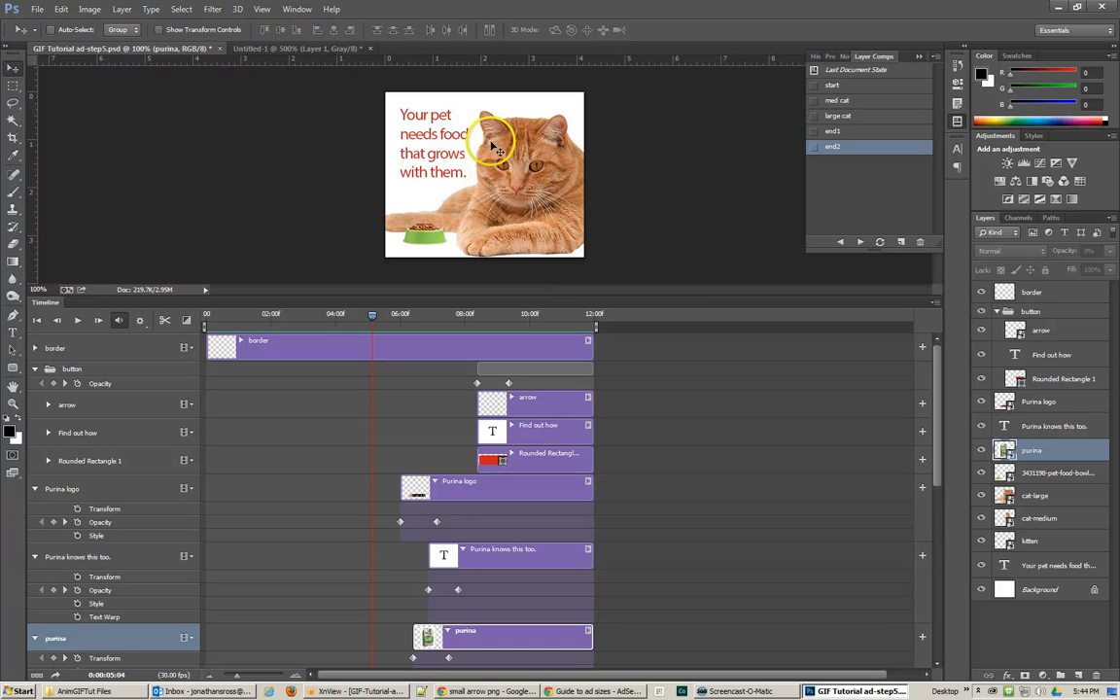
{"action": "mouse_move", "coordinate": [498, 171]}
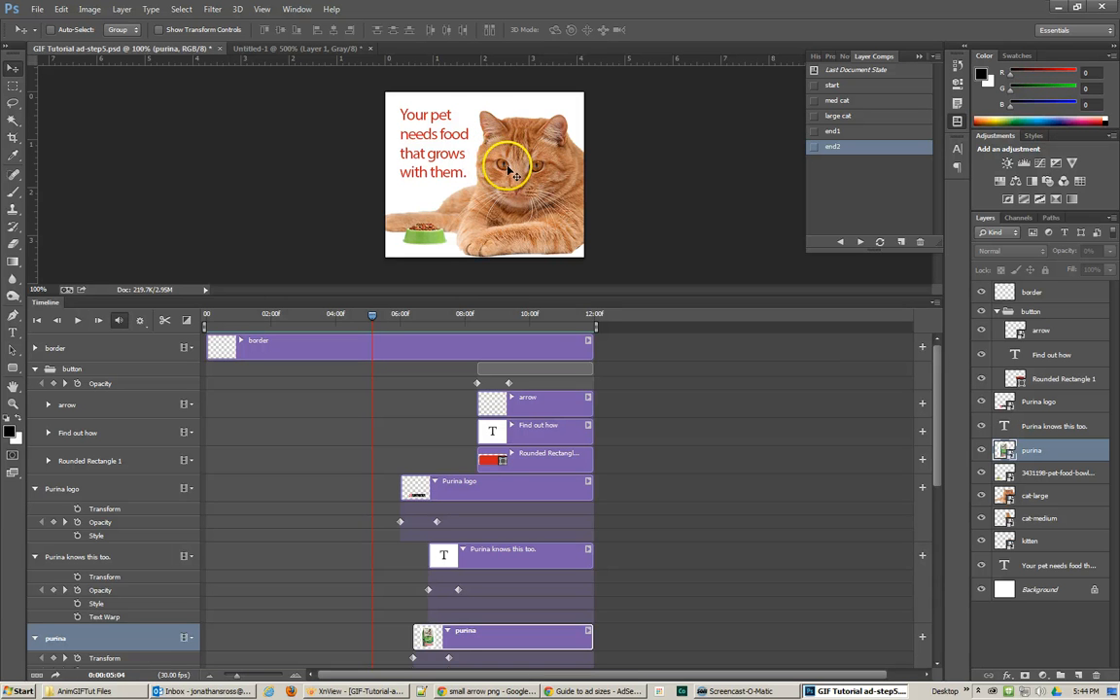
{"action": "mouse_move", "coordinate": [616, 177]}
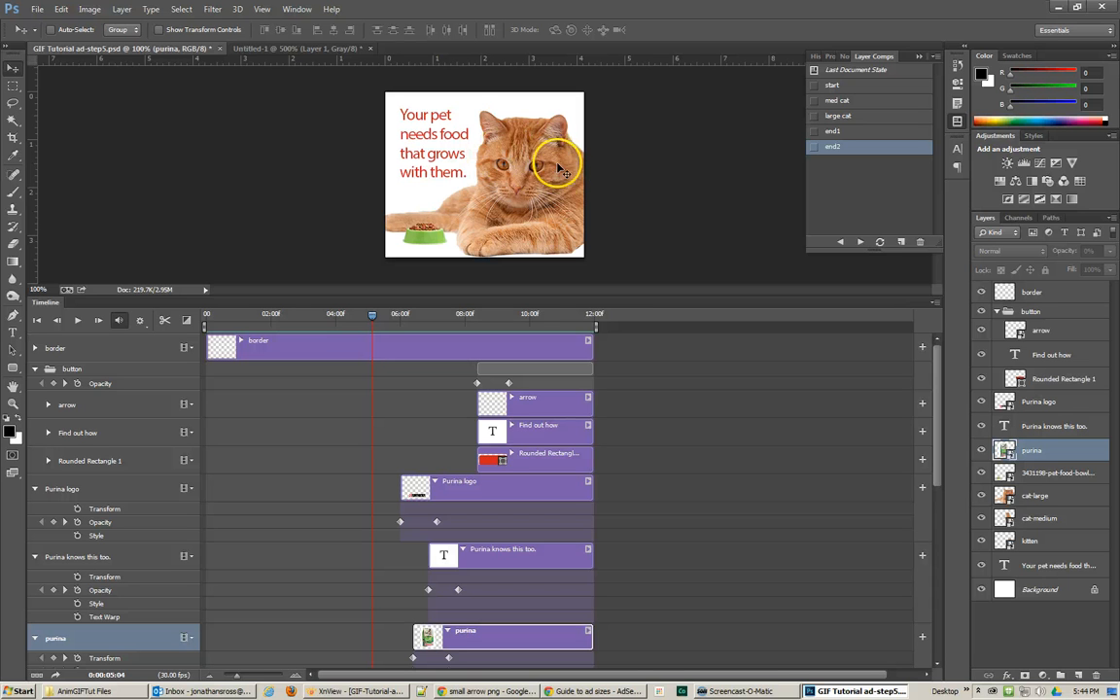
{"action": "mouse_move", "coordinate": [575, 165]}
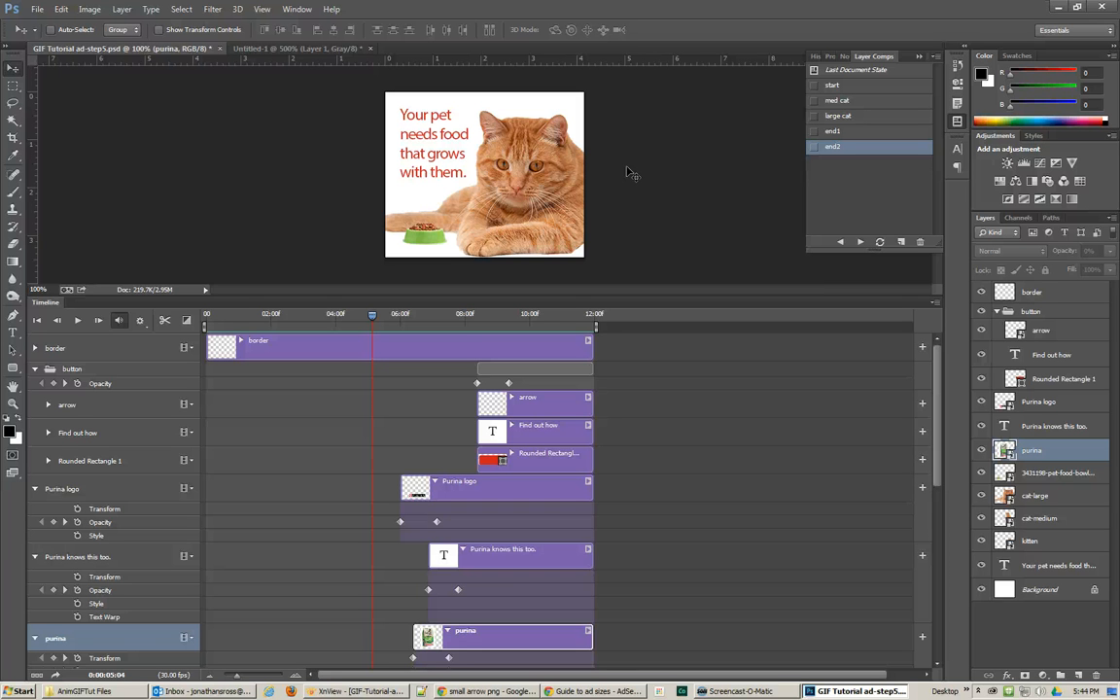
{"action": "mouse_move", "coordinate": [295, 116]}
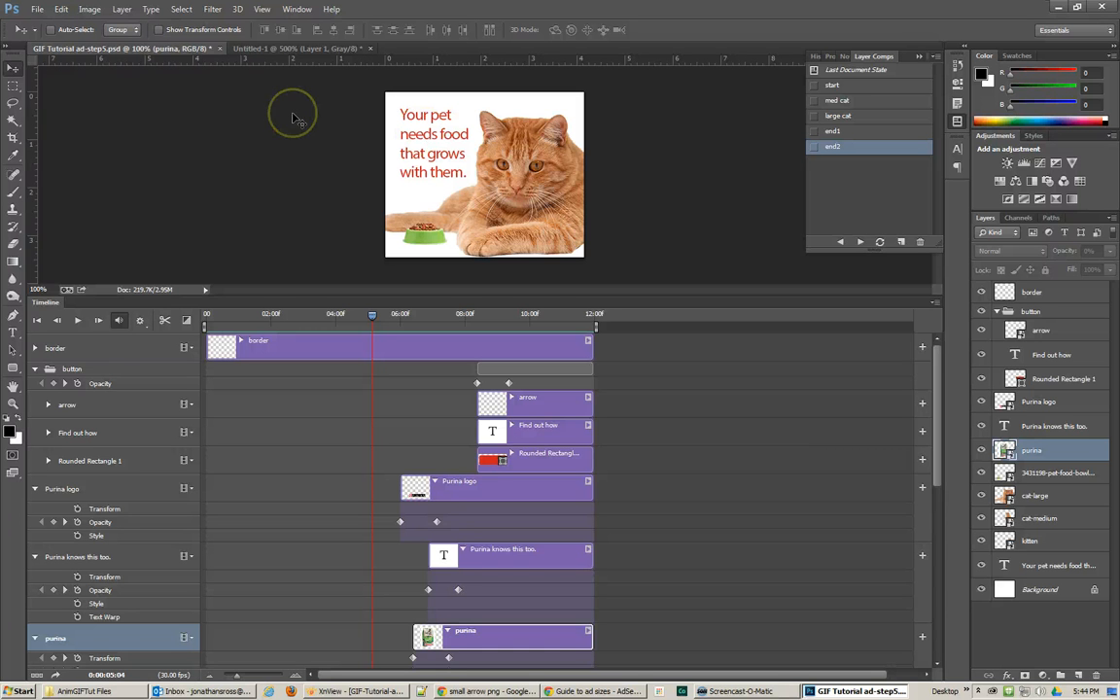
{"action": "mouse_move", "coordinate": [295, 119]}
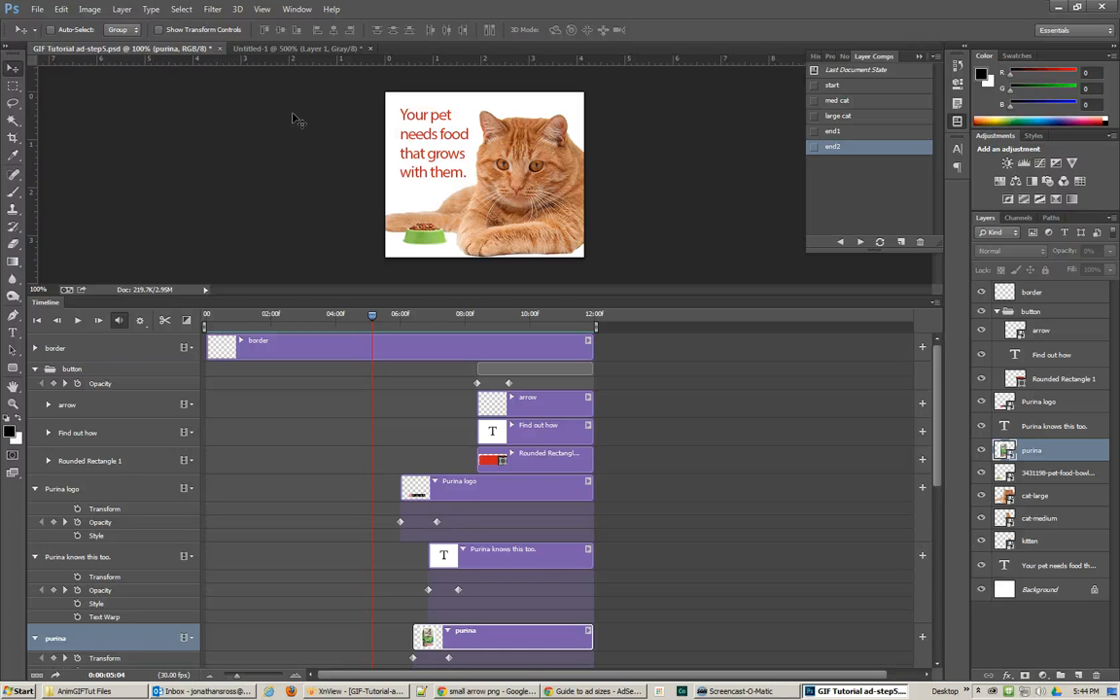